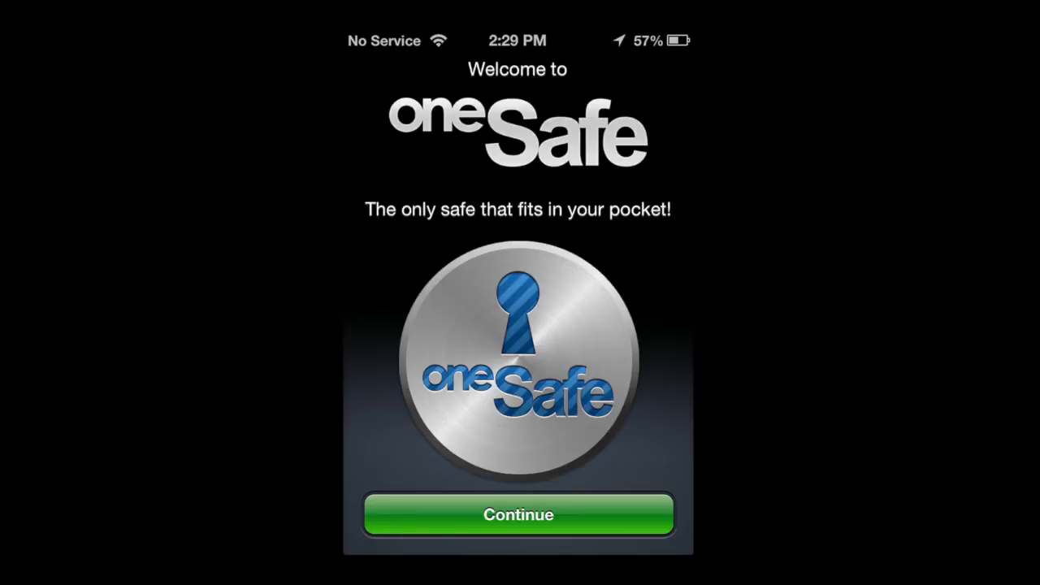
# Pass the welcome screen and read the password-count advice and golden rules to the end
pyautogui.click(518, 514)
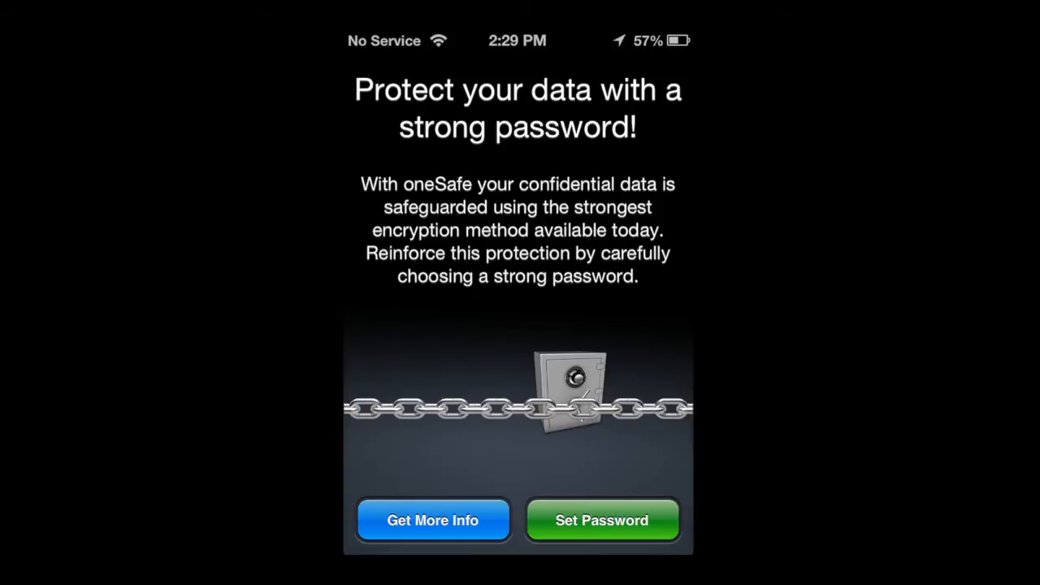
pyautogui.click(433, 520)
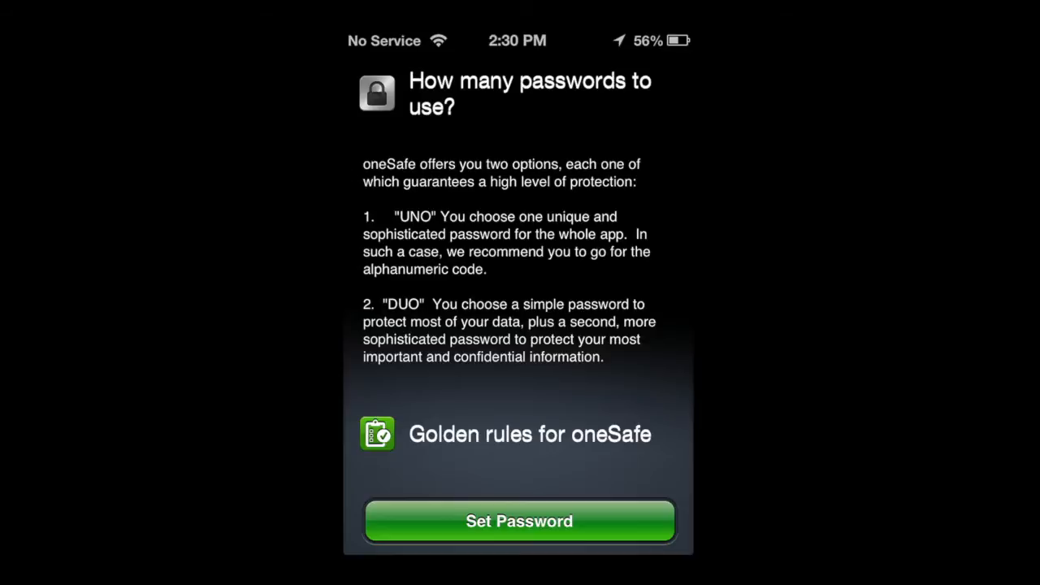
pyautogui.scroll(-3)
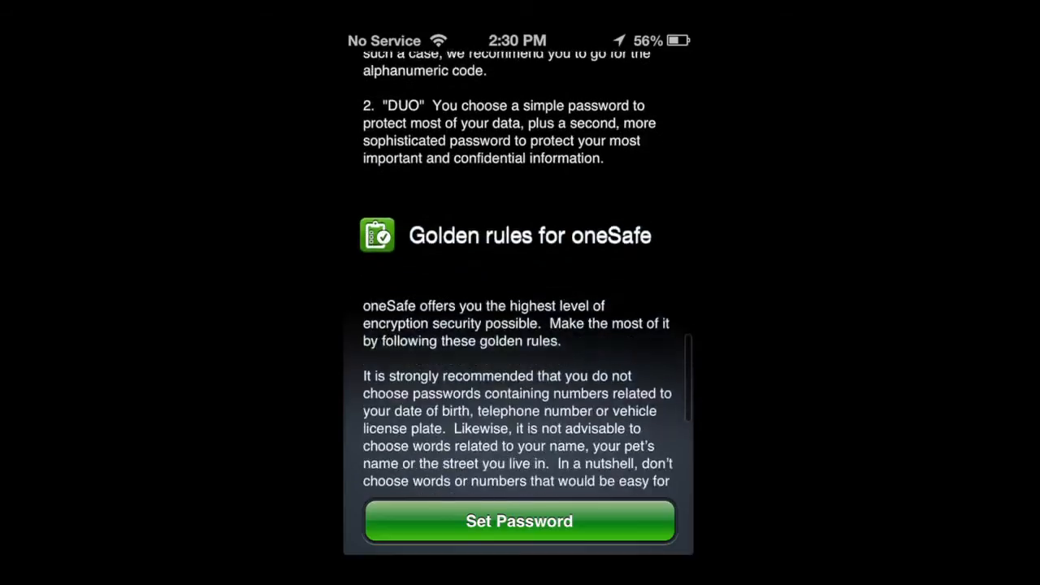
pyautogui.scroll(-3)
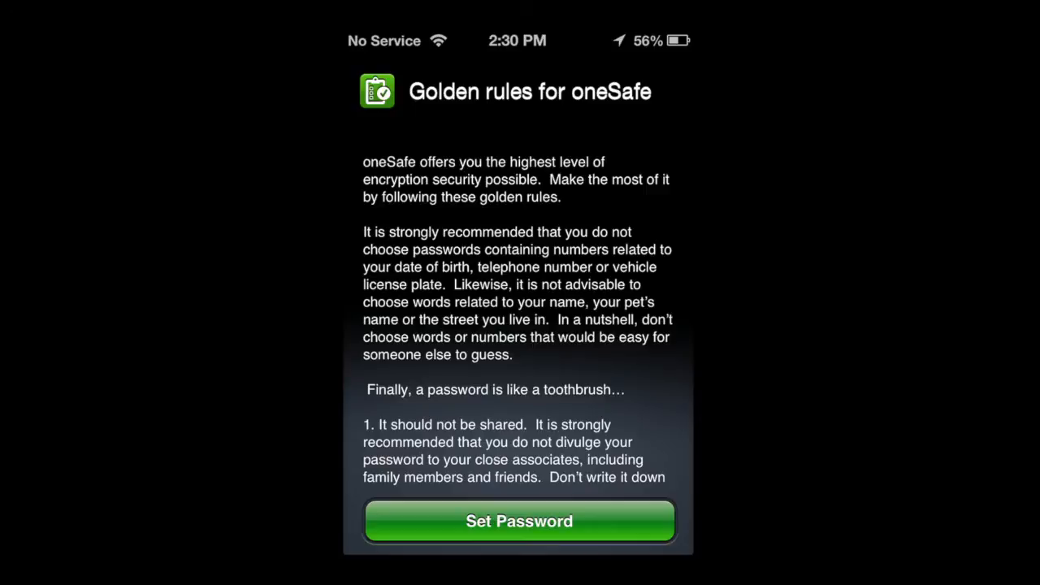
pyautogui.scroll(-3)
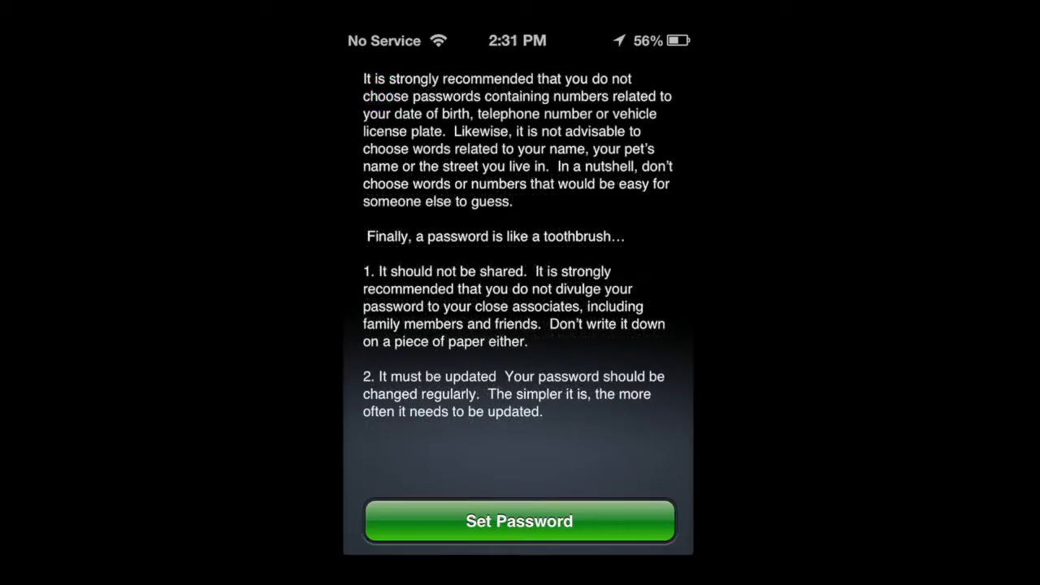
# Begin password setup and choose the 4-digit PIN unlock option
pyautogui.click(519, 521)
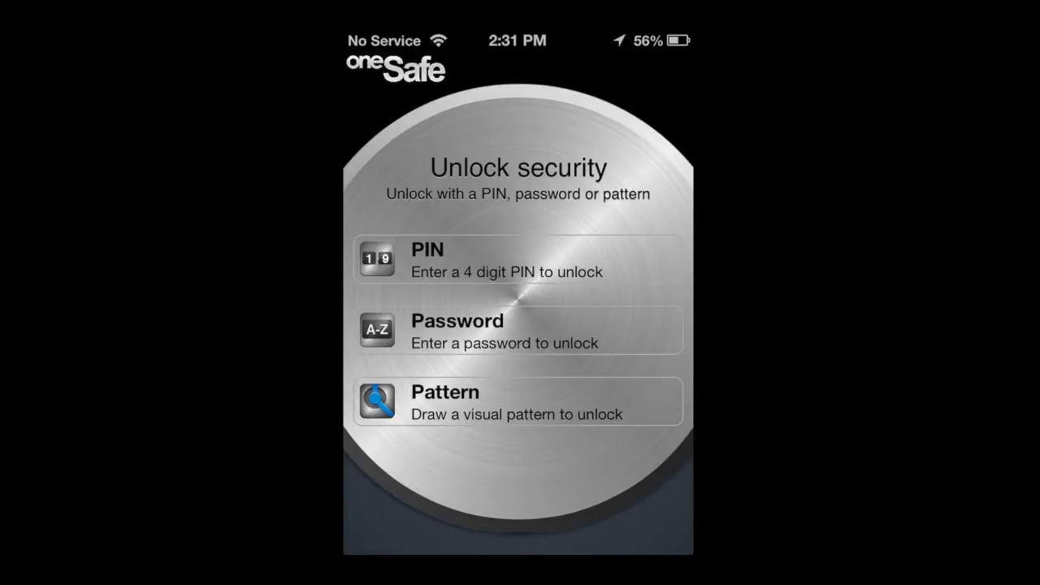
pyautogui.click(518, 261)
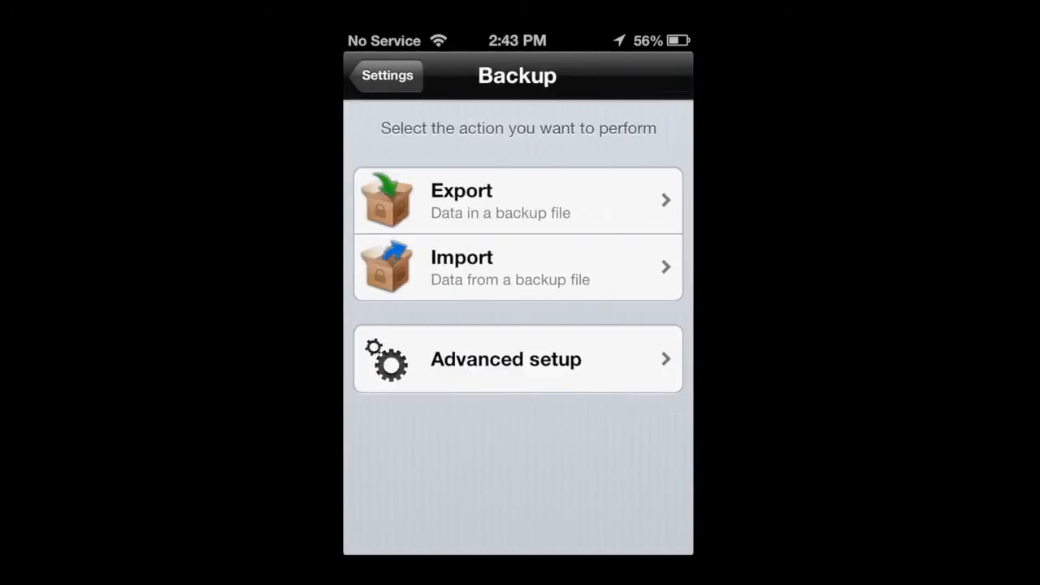
# Import from Backup, choosing an upload source and a backup file, up to the encryption-key request
pyautogui.click(517, 268)
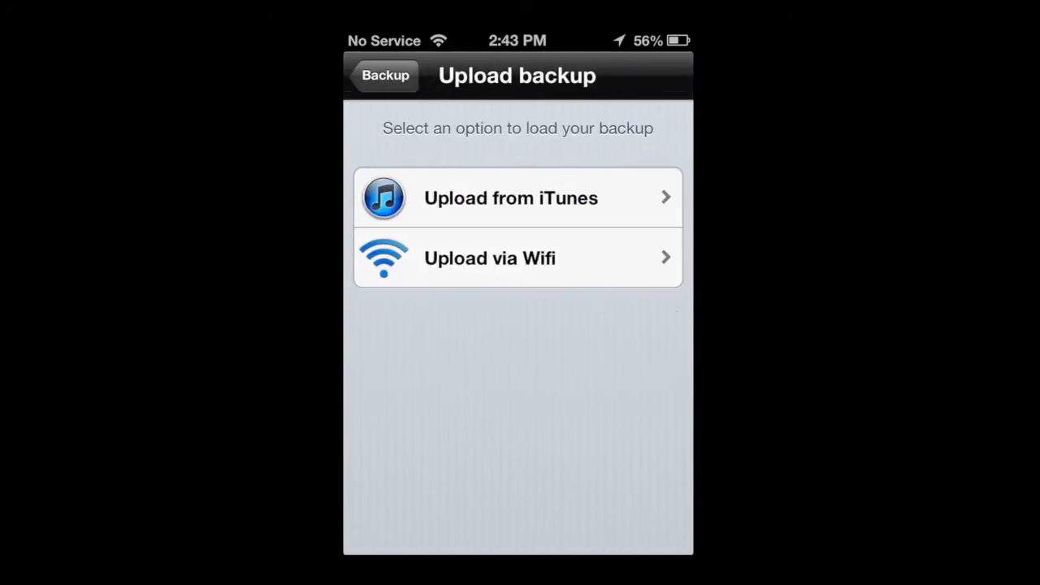
pyautogui.click(511, 197)
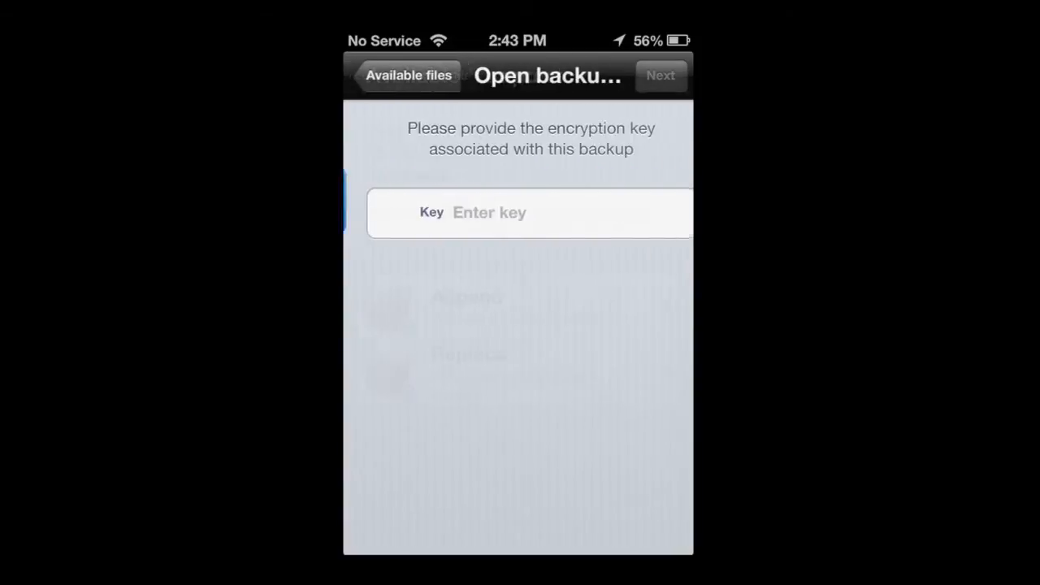
pyautogui.click(661, 74)
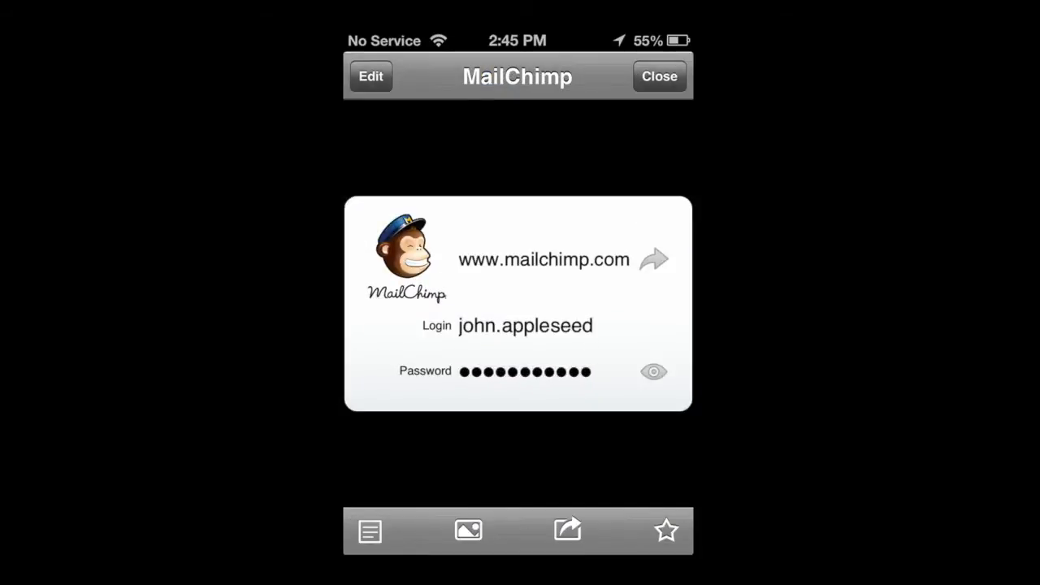
# Apply a dark textured background to the MailChimp card, dismiss sharing, and save
pyautogui.click(371, 76)
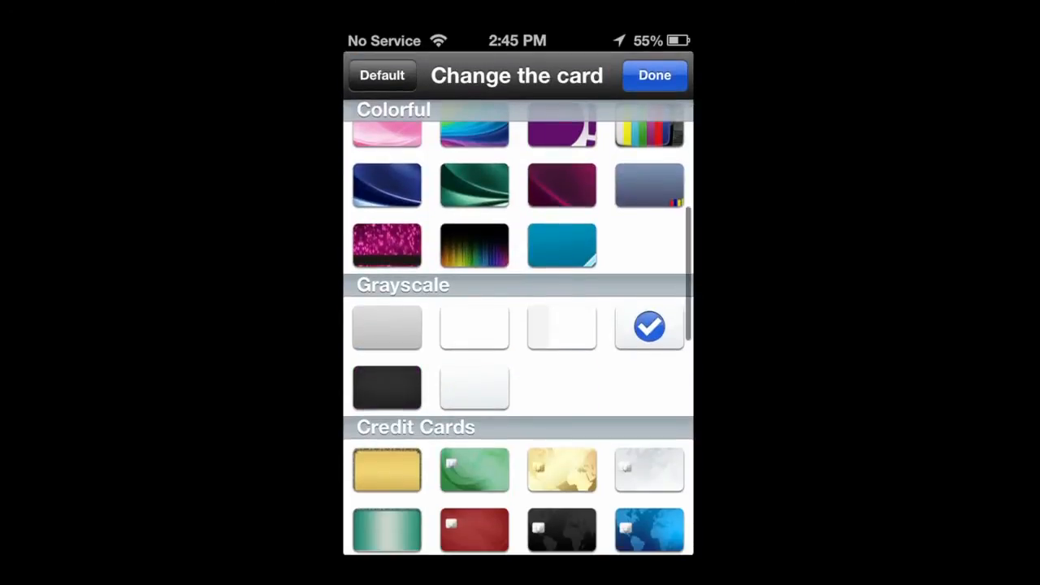
pyautogui.scroll(-3)
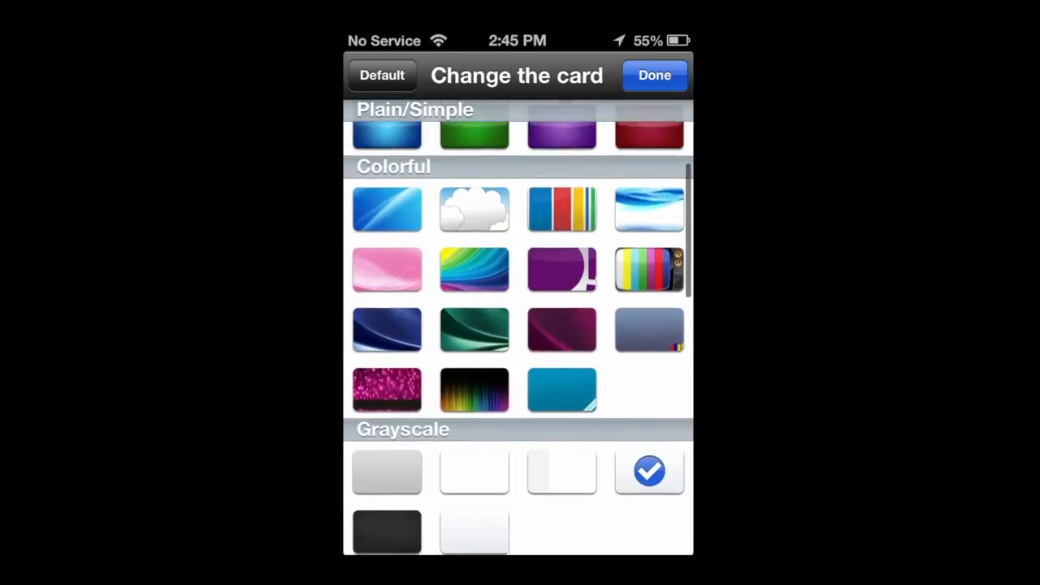
pyautogui.click(655, 75)
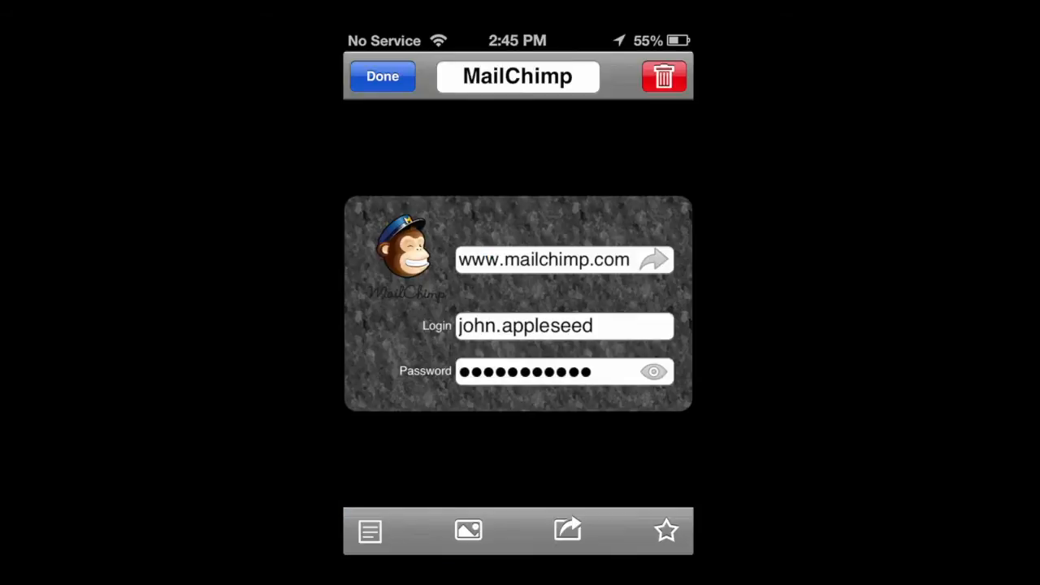
pyautogui.click(568, 530)
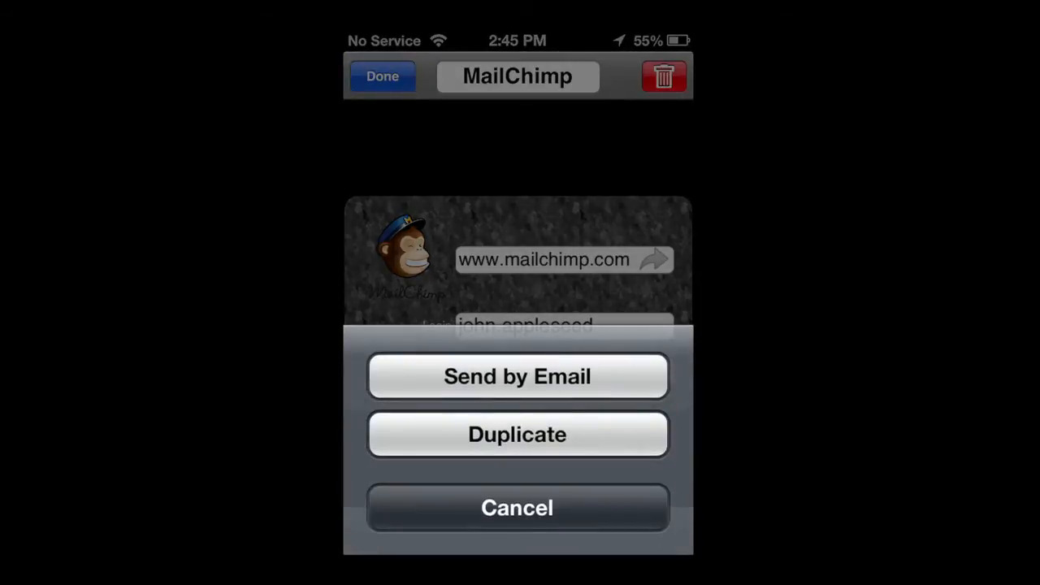
pyautogui.click(517, 507)
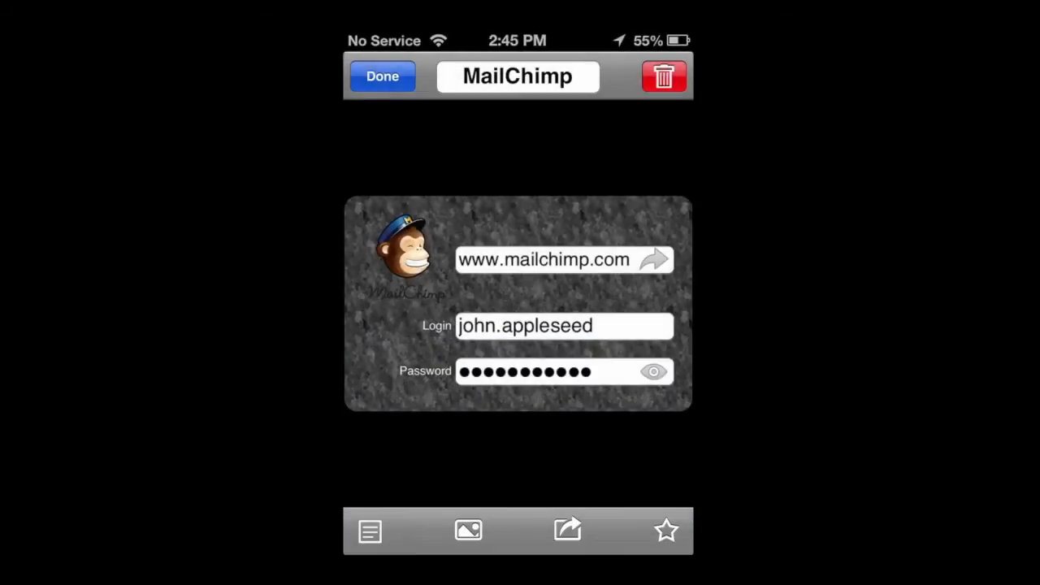
pyautogui.click(382, 76)
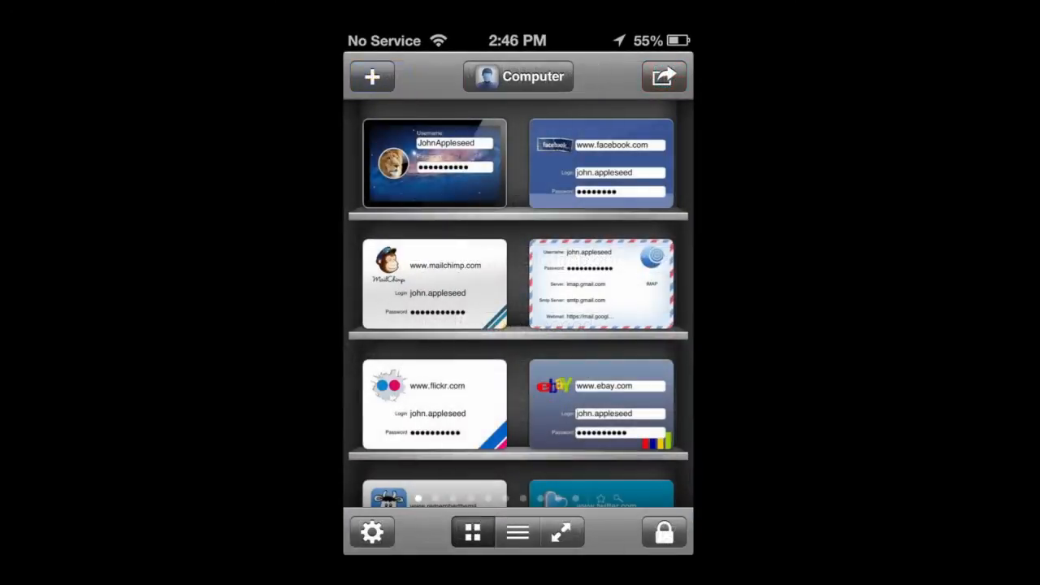
# Scroll the Computer card shelf and open the Twitter login card
pyautogui.scroll(-3)
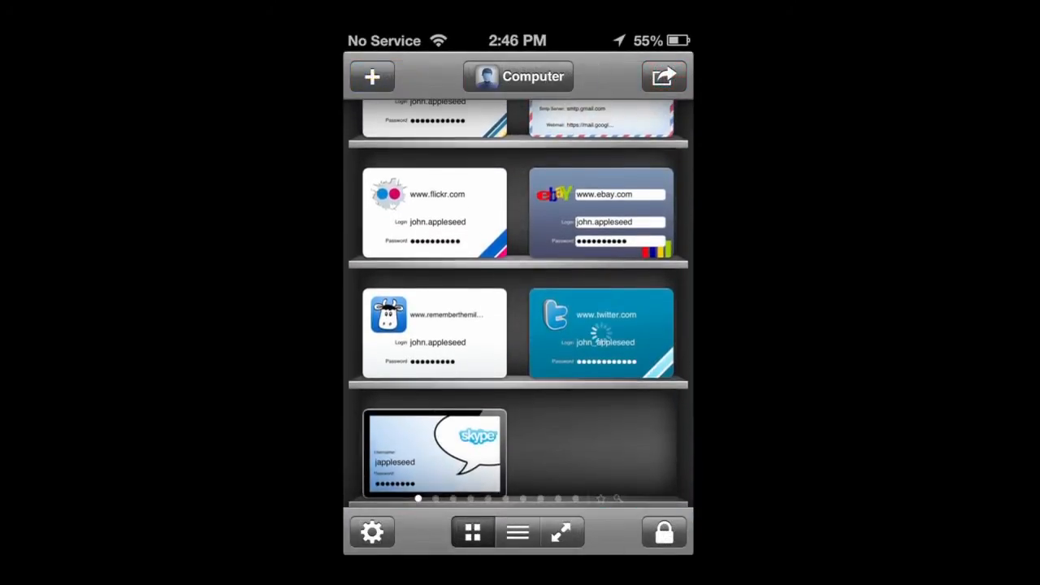
pyautogui.click(601, 331)
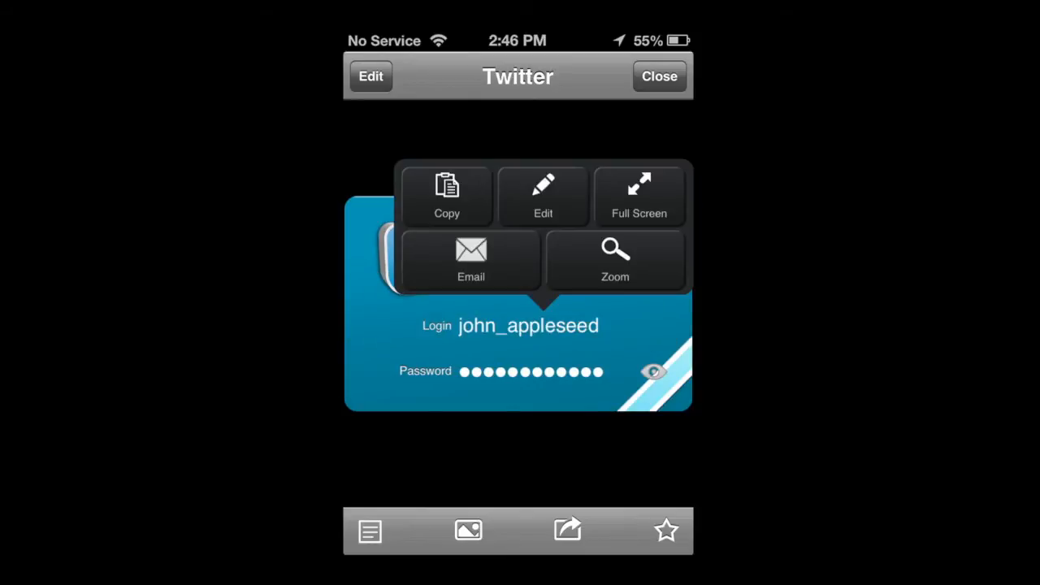
pyautogui.click(639, 195)
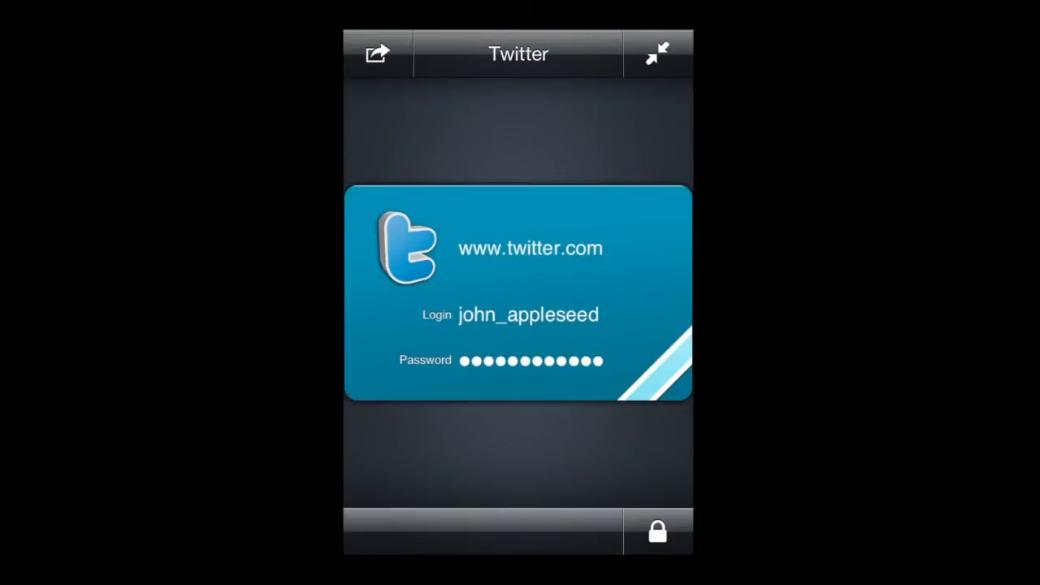
pyautogui.click(377, 54)
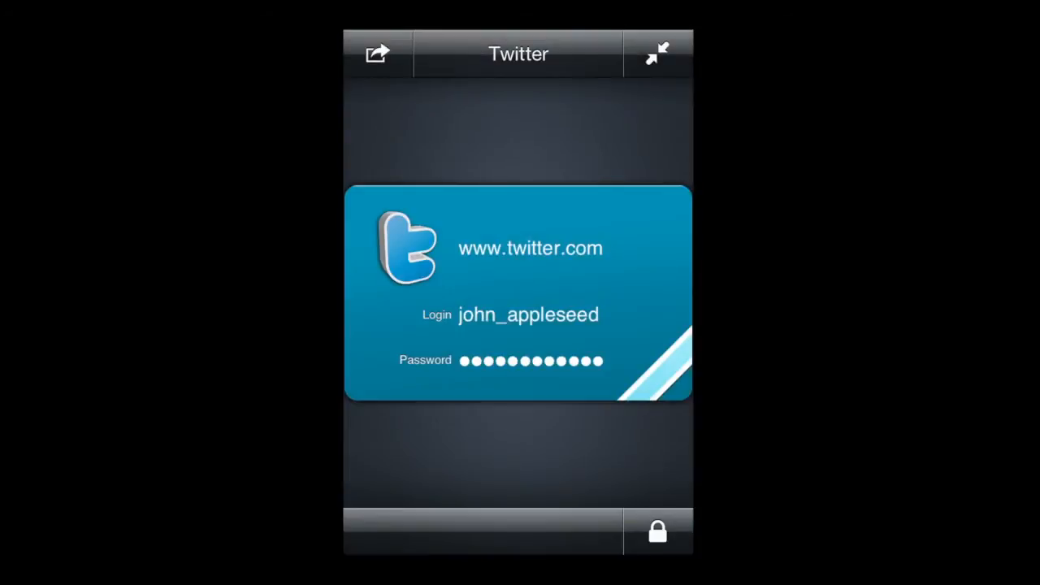
pyautogui.click(658, 53)
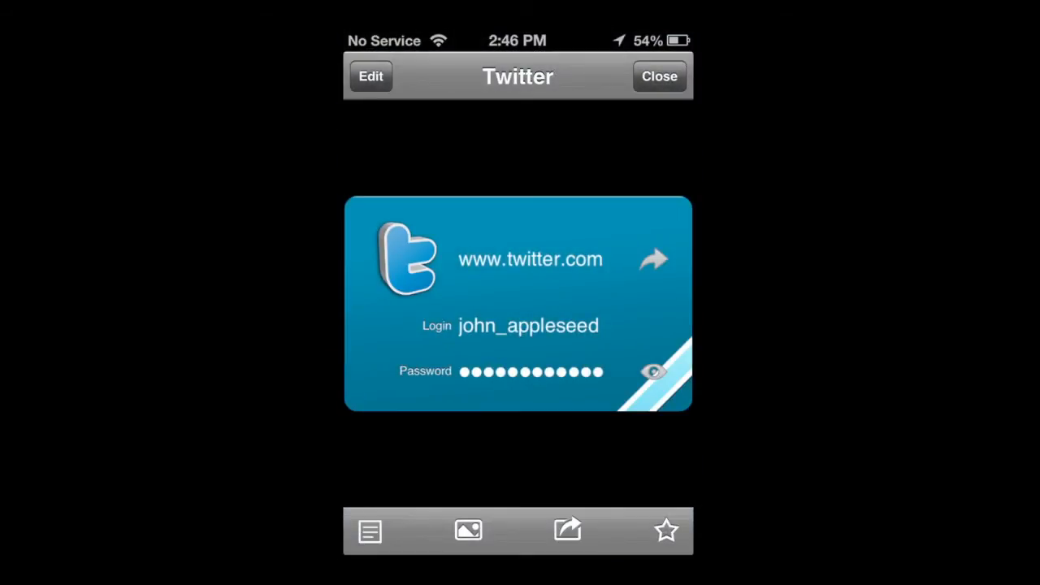
# Edit the Twitter card, view its notes and backgrounds, keeping the blue design
pyautogui.click(371, 76)
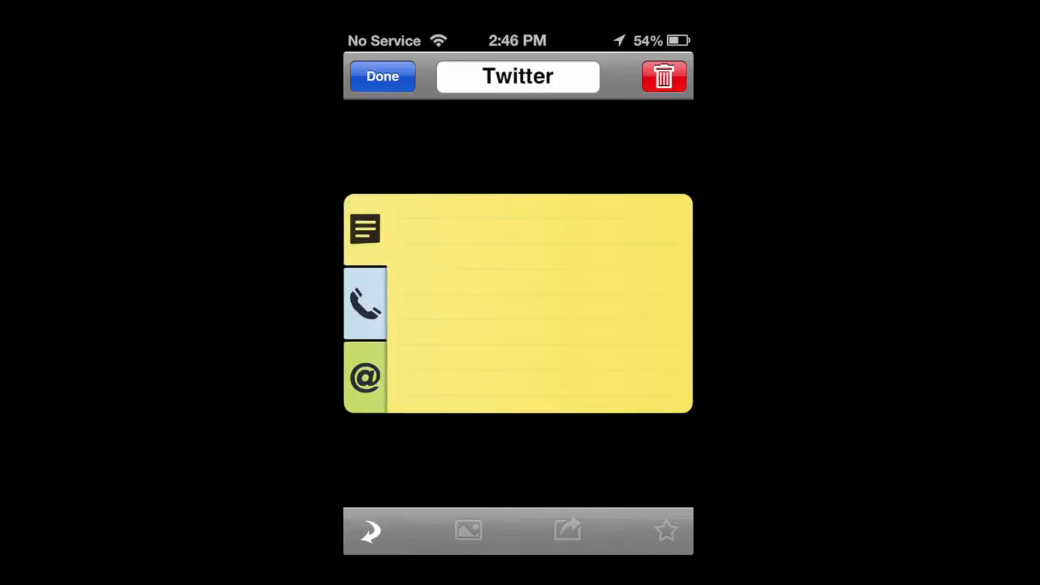
pyautogui.click(365, 376)
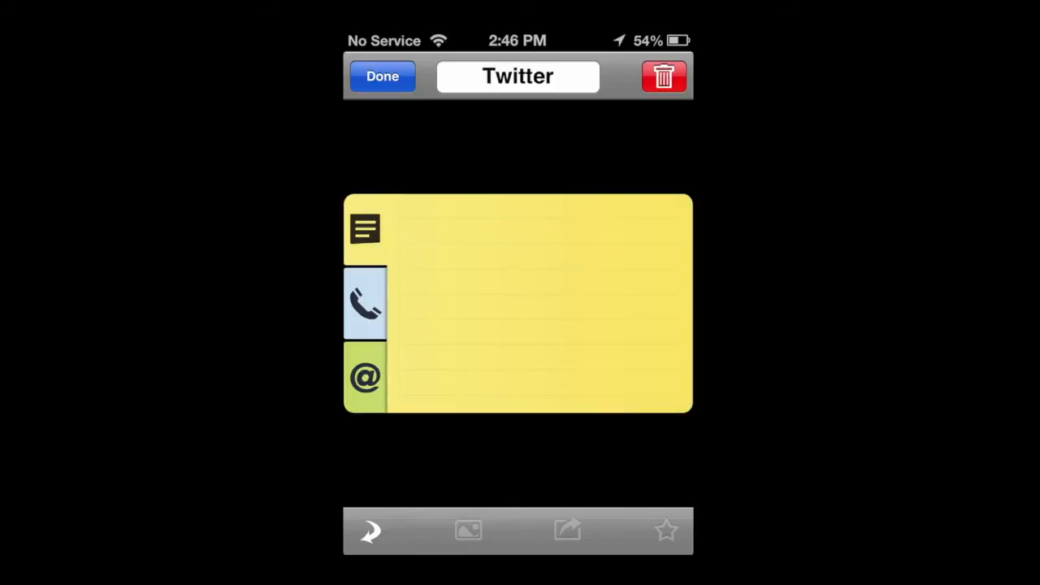
pyautogui.click(365, 377)
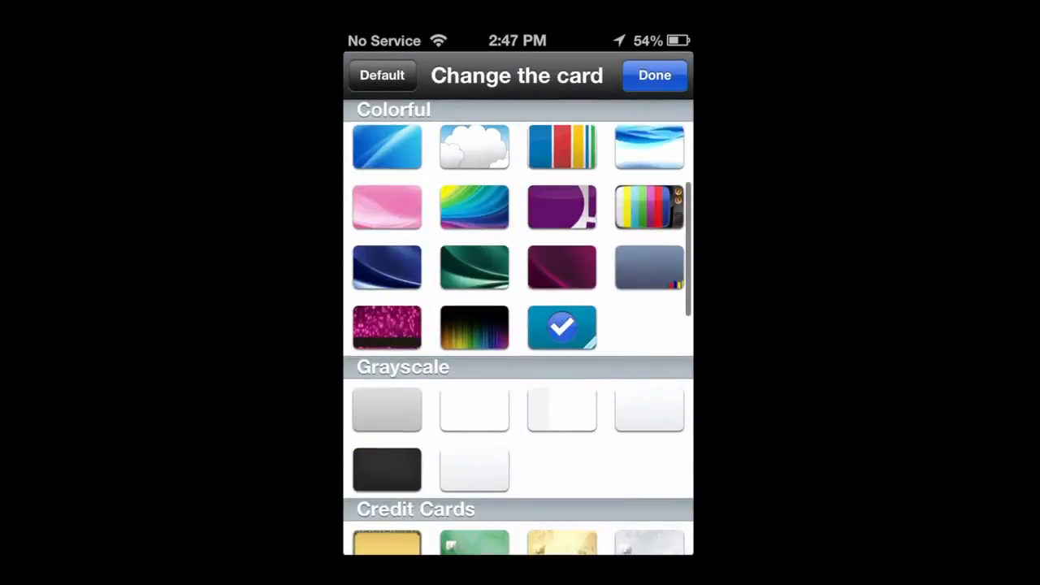
pyautogui.click(655, 74)
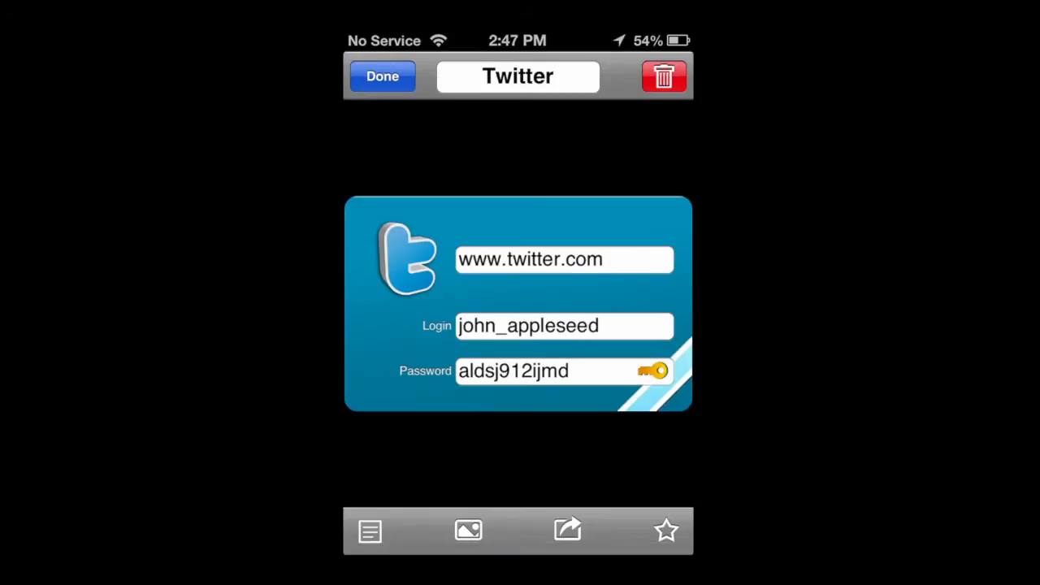
pyautogui.click(567, 530)
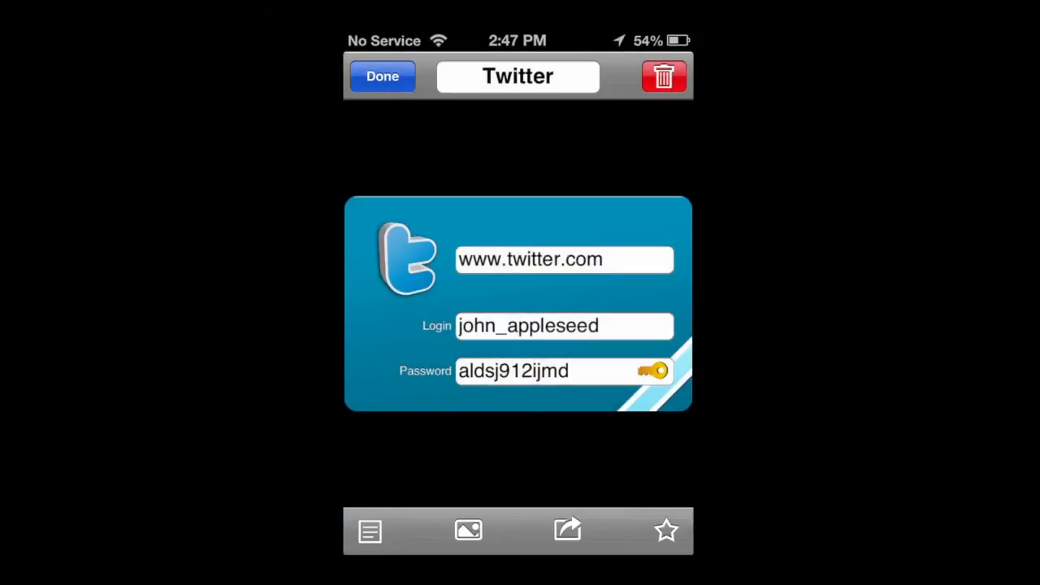
pyautogui.click(382, 76)
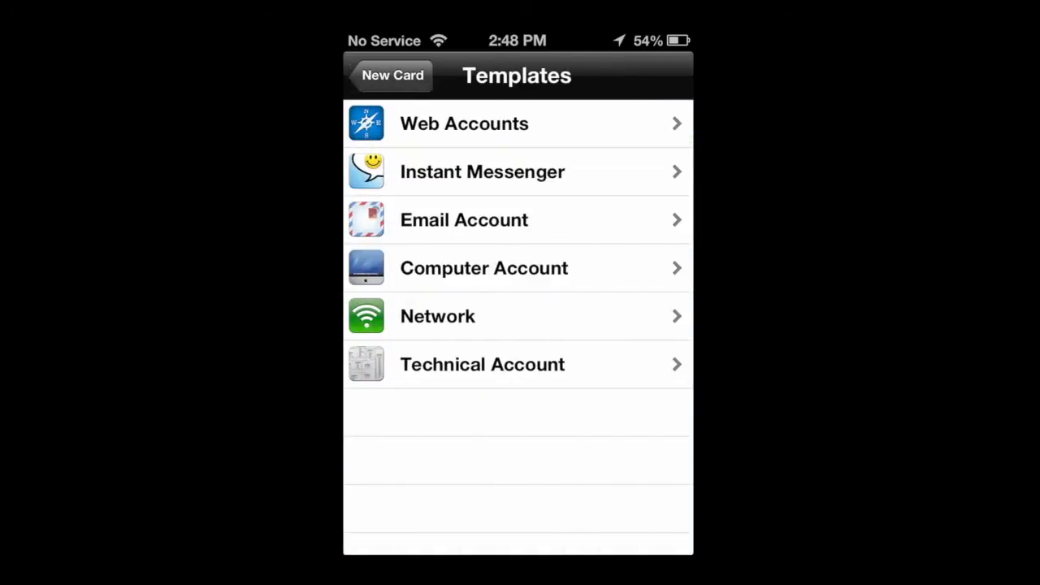
# Create a Wifi Network card named CRAZYMIKESAPPS and enter its password
pyautogui.click(438, 317)
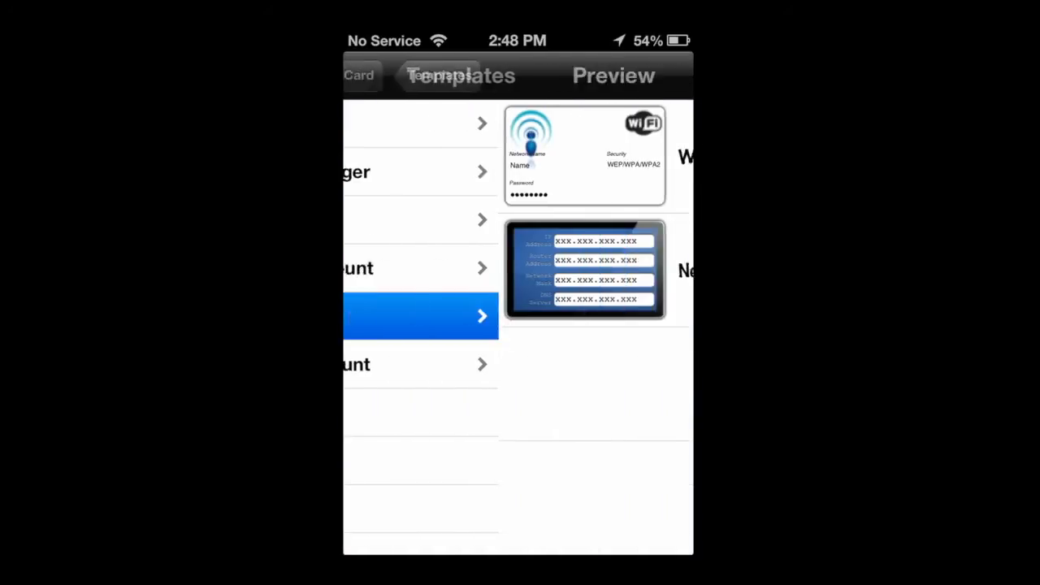
pyautogui.click(421, 316)
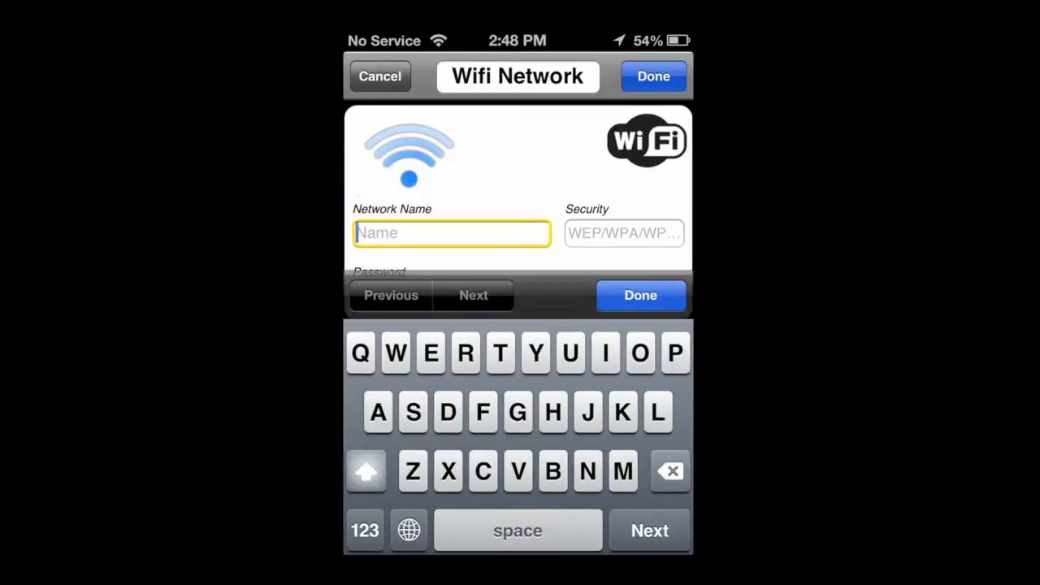
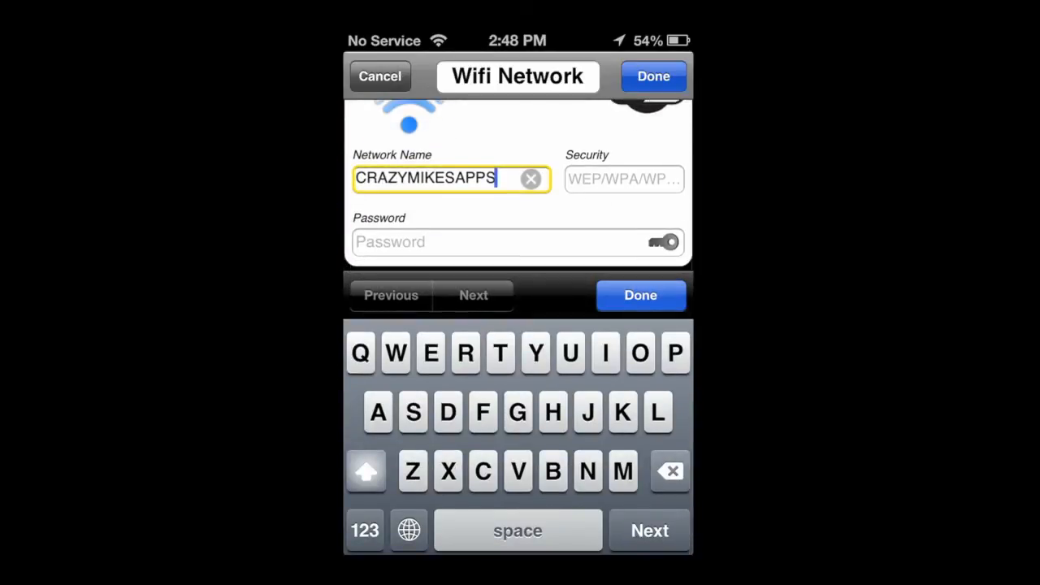
pyautogui.click(488, 242)
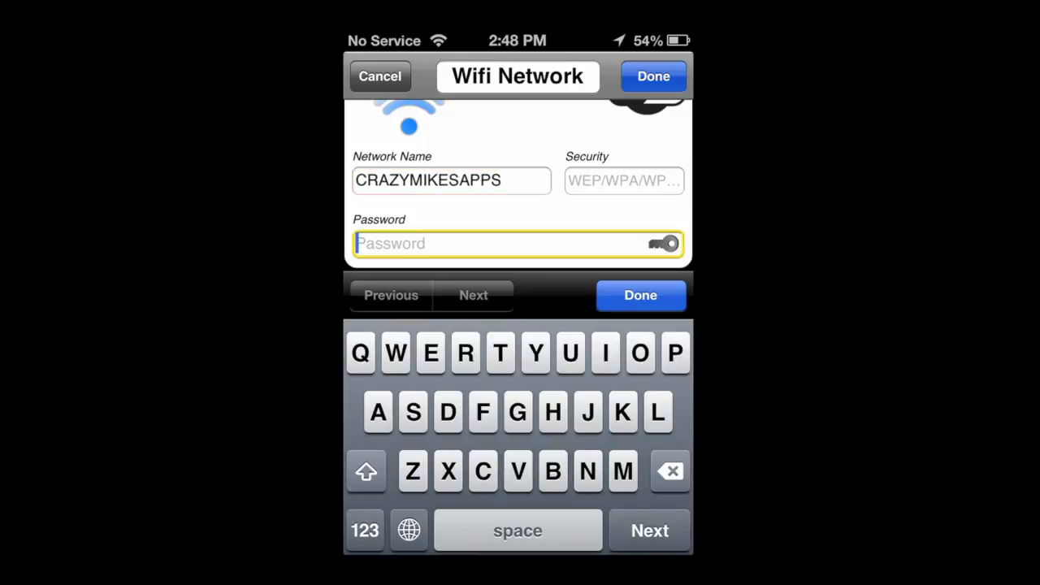
pyautogui.click(552, 471)
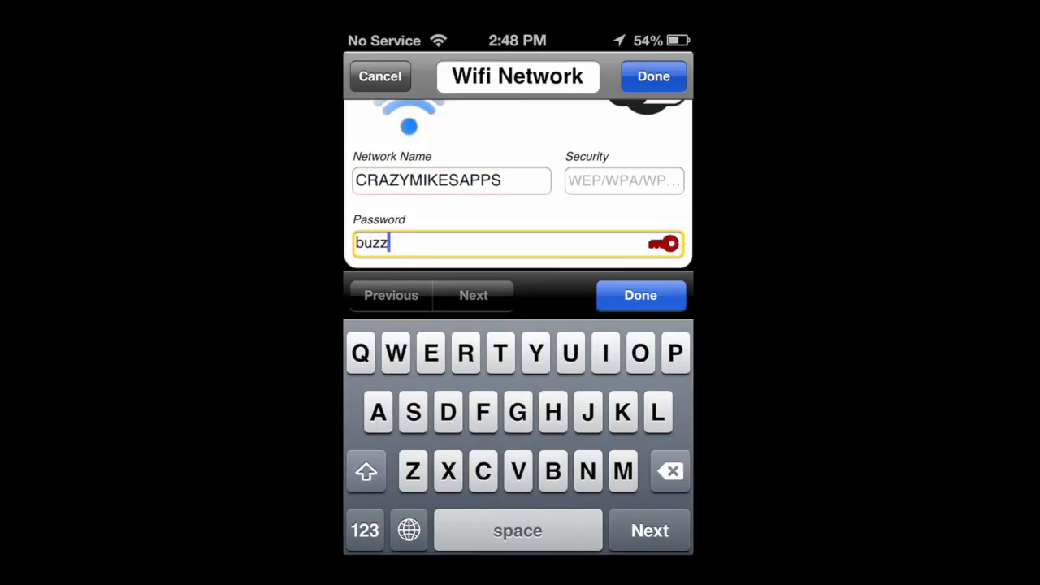
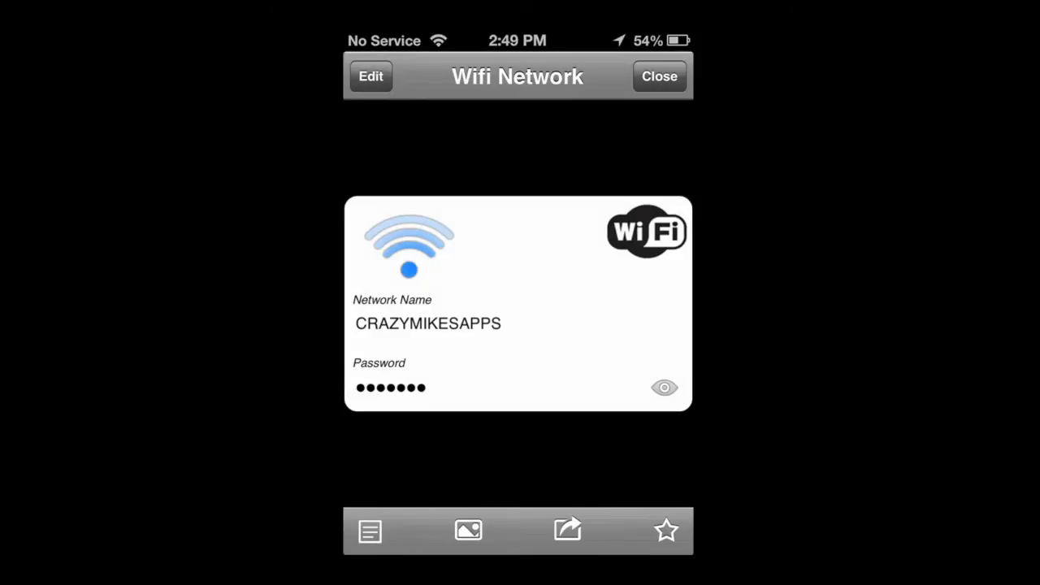
# Close the Wi-Fi card, browse Computer items and Secret Study, then open the category list
pyautogui.click(659, 76)
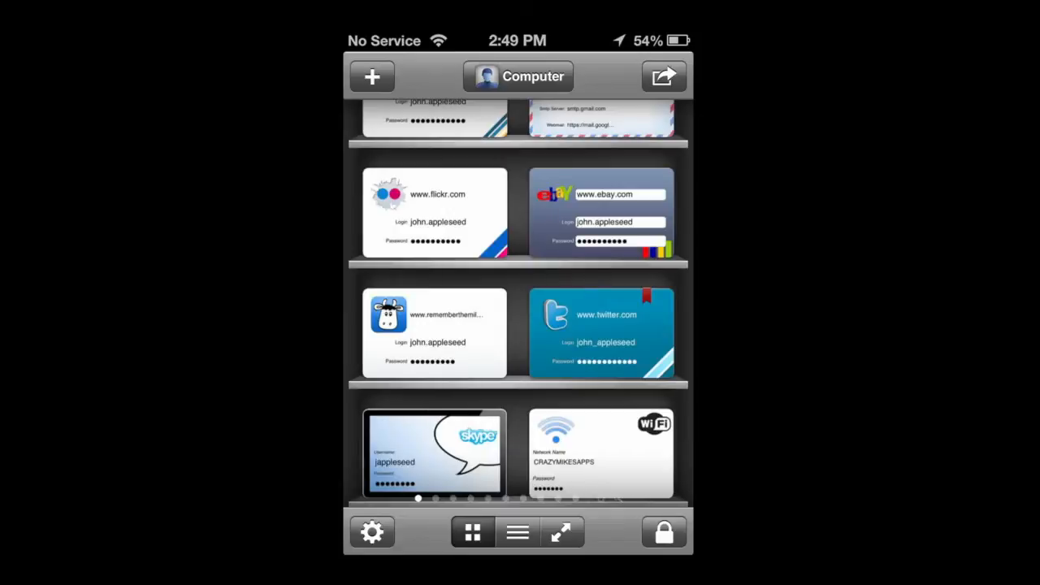
pyautogui.scroll(-3)
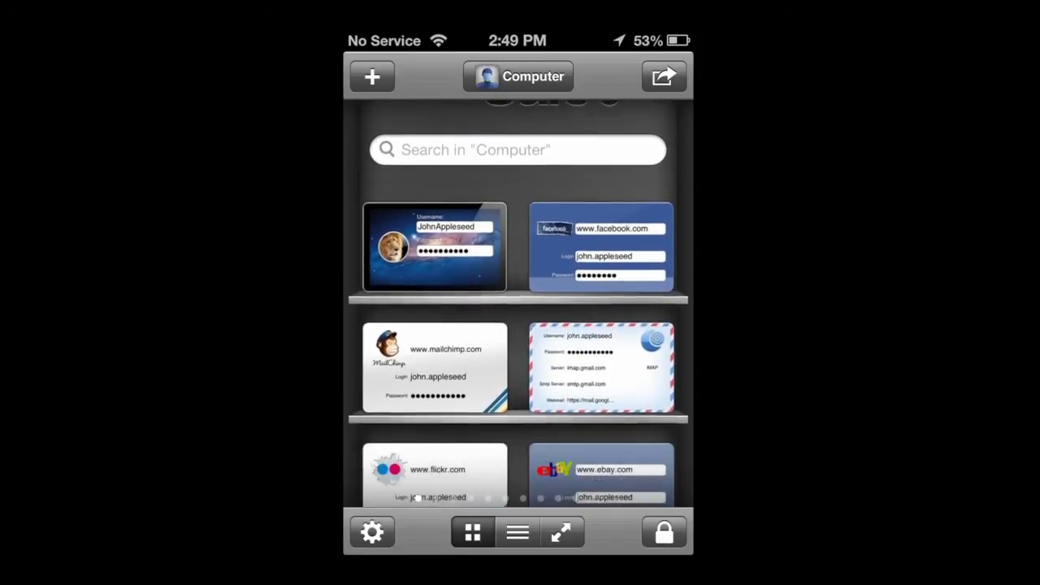
pyautogui.scroll(-3)
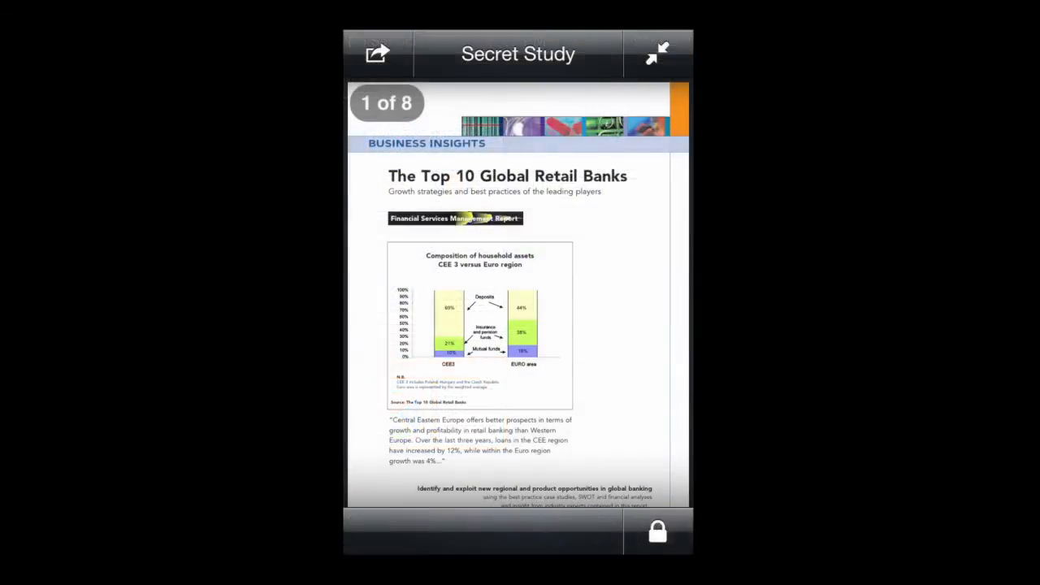
pyautogui.click(377, 53)
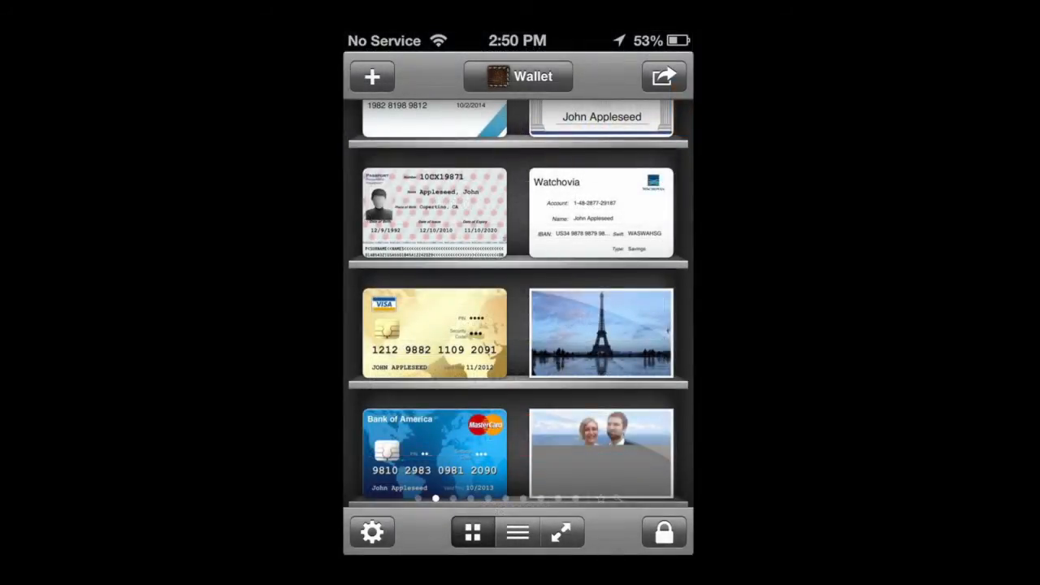
pyautogui.click(518, 531)
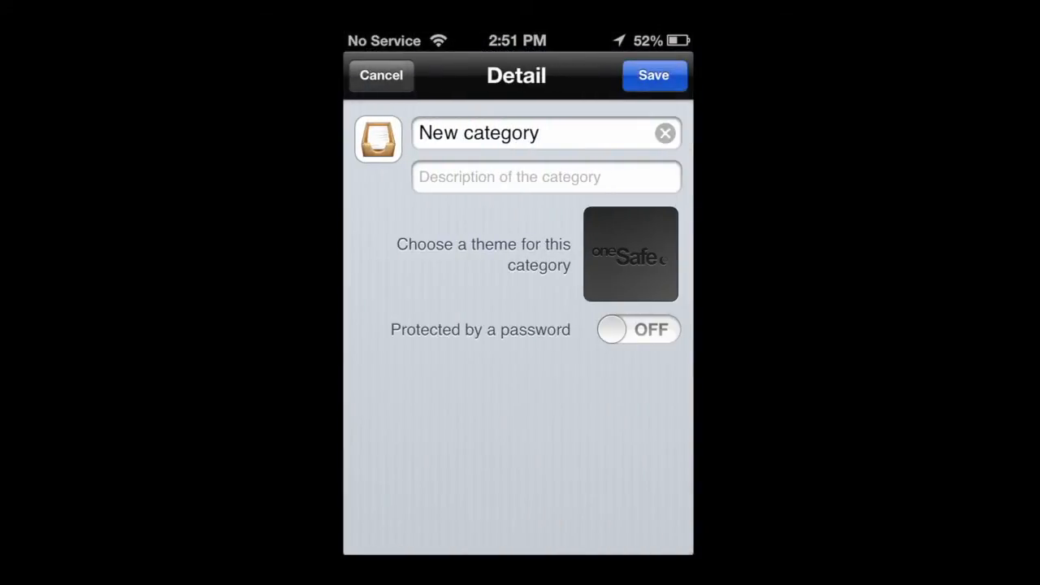
# Name the category Mrs. CrazyMikes Computer, describe it, pick pink damask, and save
pyautogui.click(528, 133)
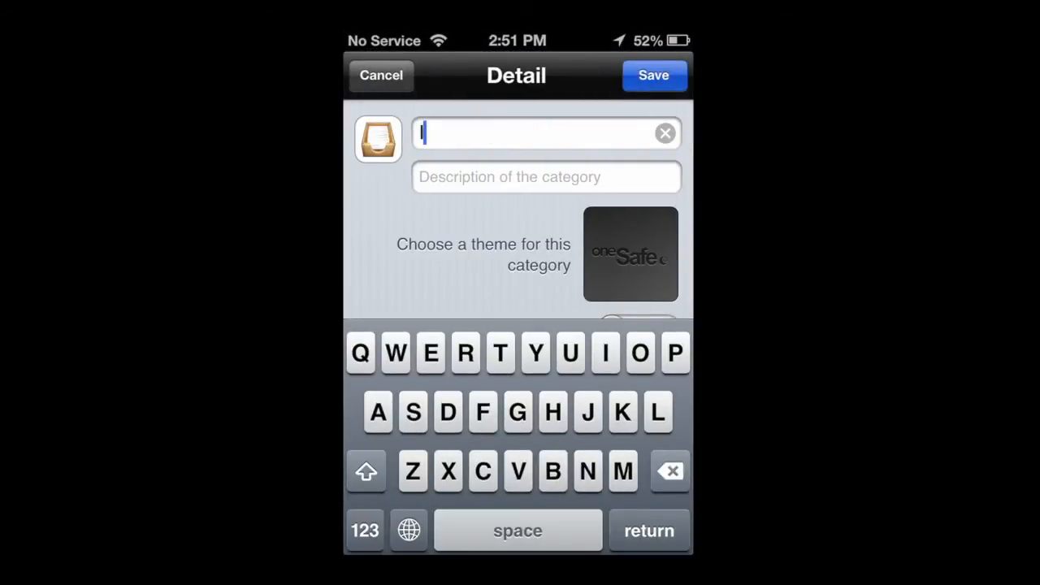
pyautogui.click(675, 352)
pyautogui.write('Mrs. CrazyMikes Computer')
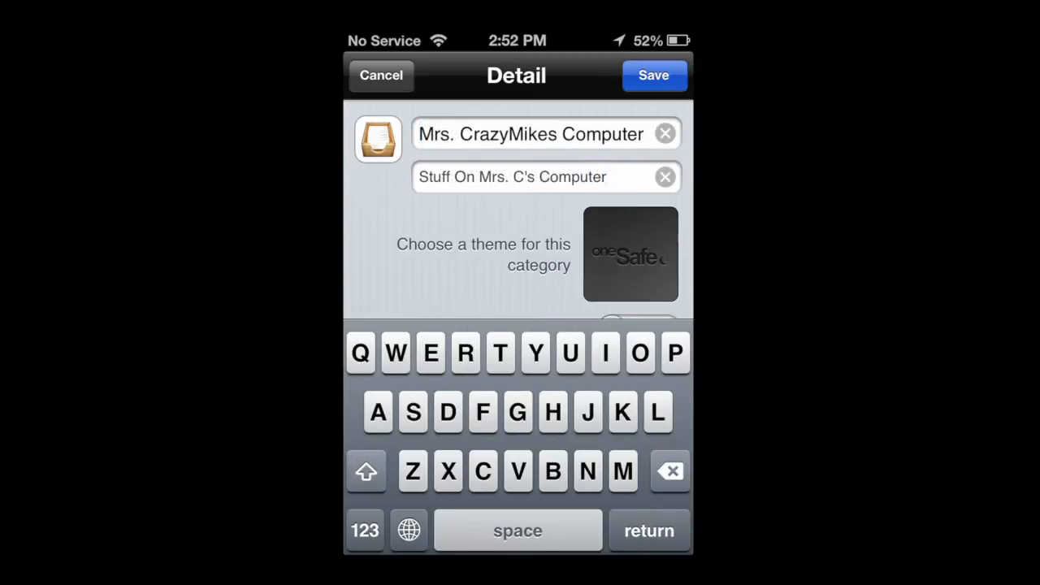
pyautogui.click(631, 253)
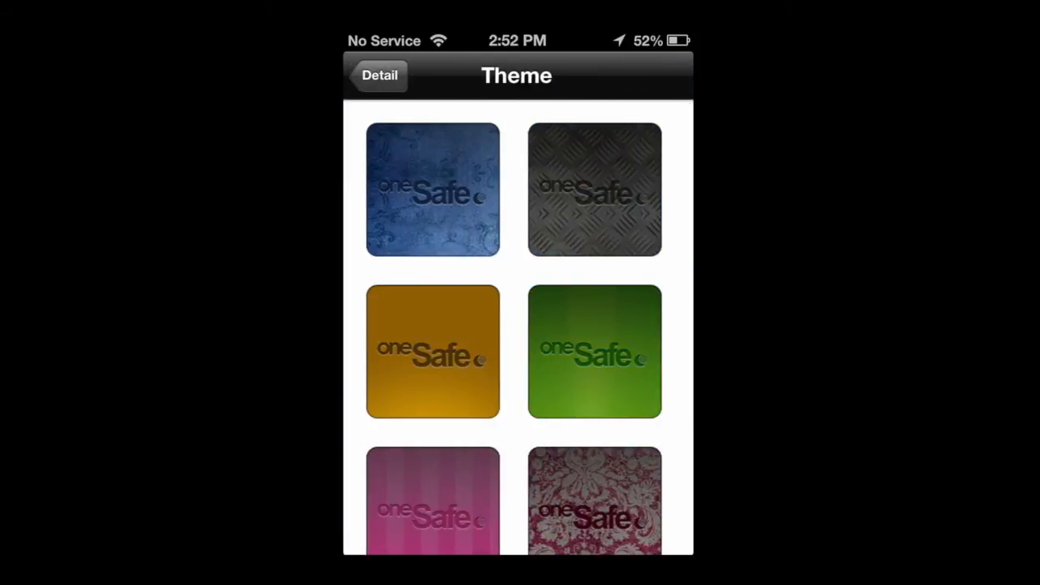
pyautogui.scroll(-3)
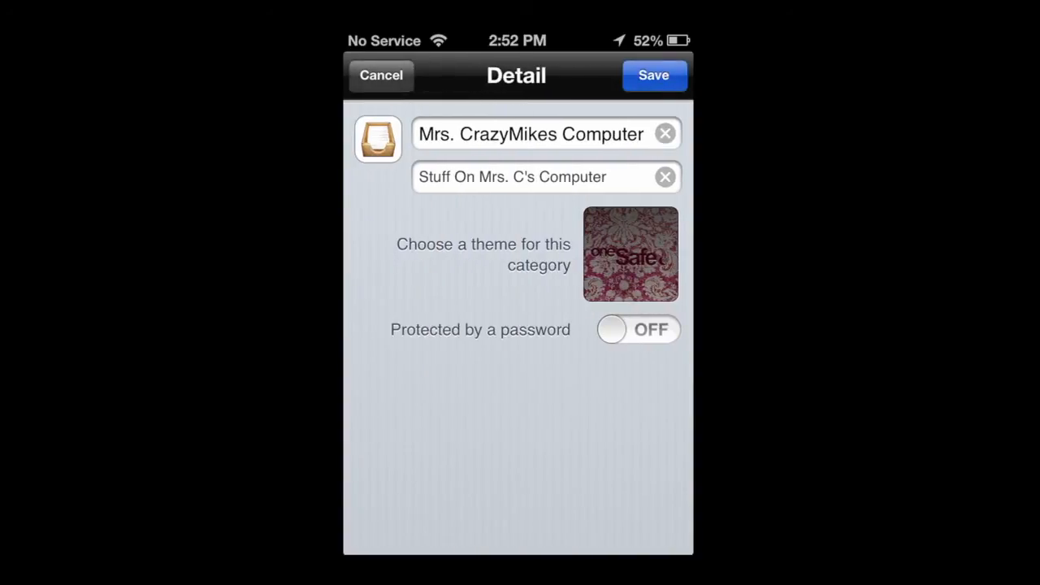
pyautogui.click(639, 329)
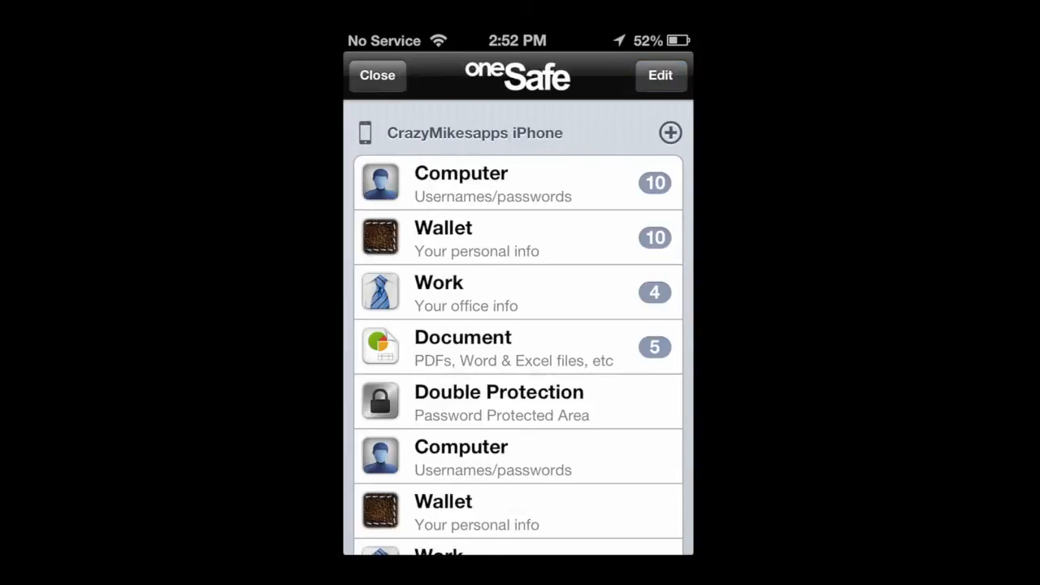
# Open the Mrs. CrazyMikes Computer category and begin setting its second password
pyautogui.click(499, 400)
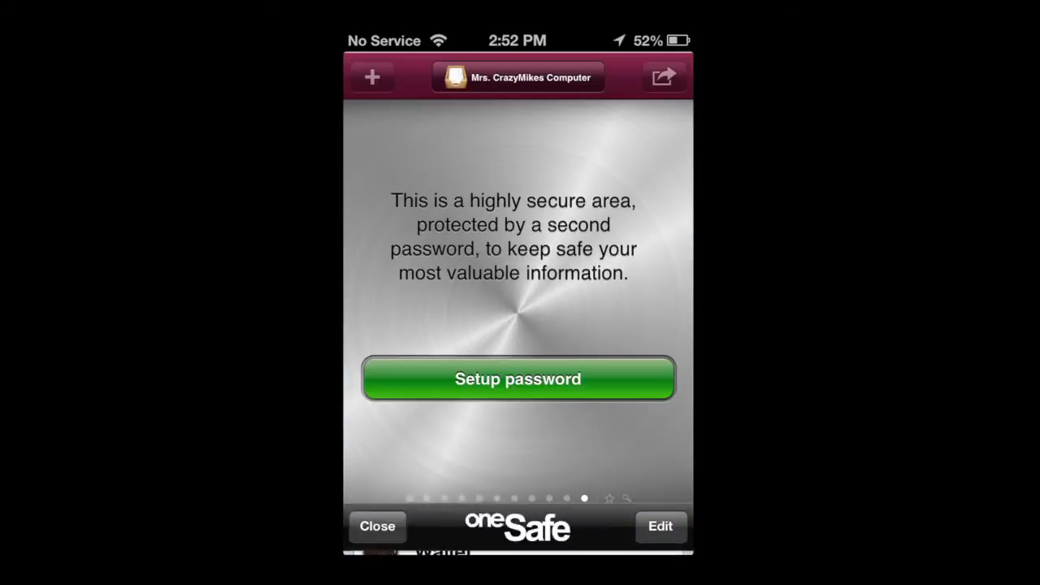
pyautogui.click(518, 379)
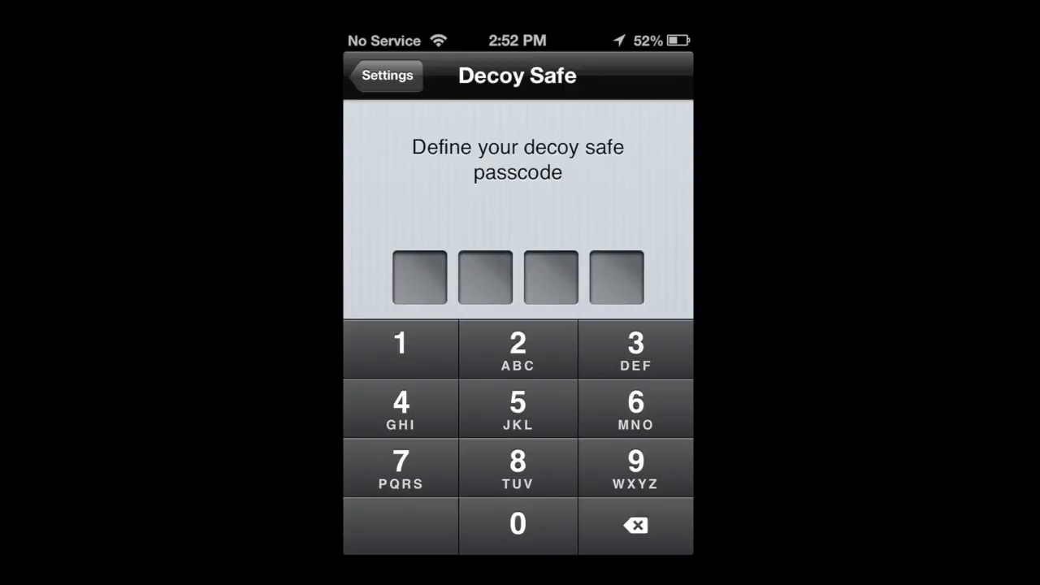
# Switch Break-in Report's 'Monitor break-in attempts' on, then go to Advanced Security
pyautogui.click(387, 75)
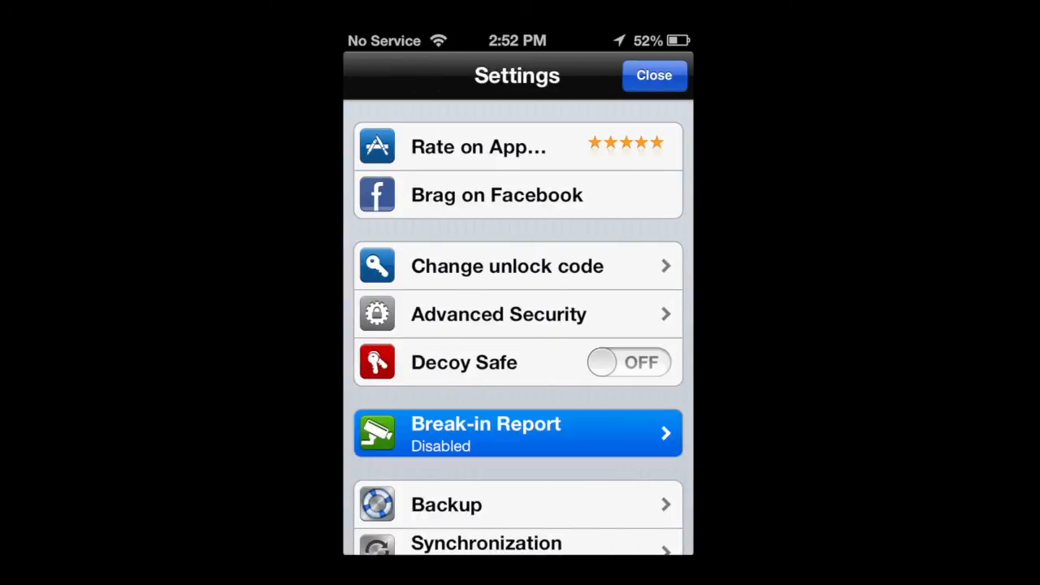
pyautogui.click(518, 432)
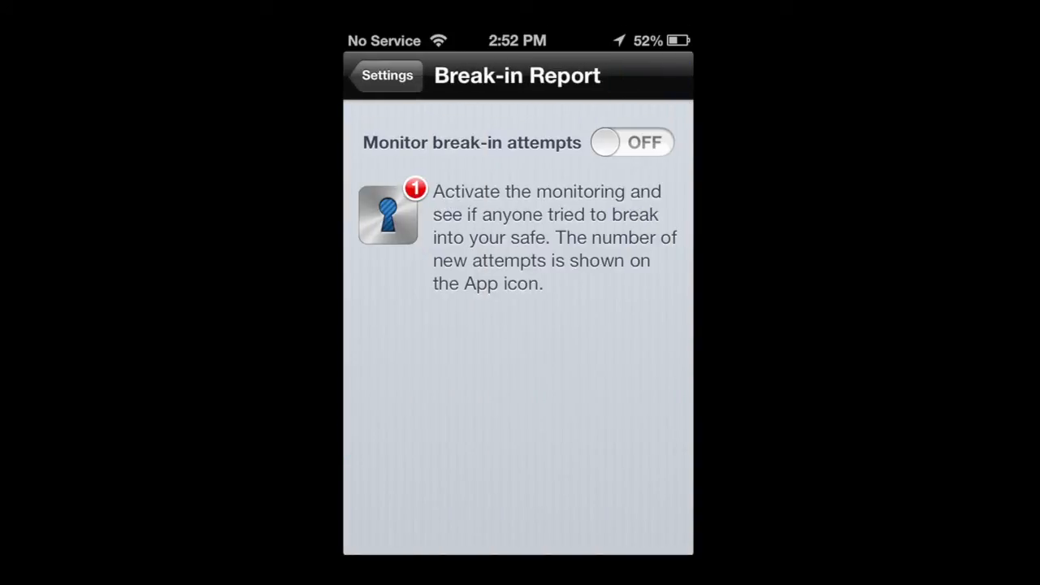
pyautogui.click(632, 142)
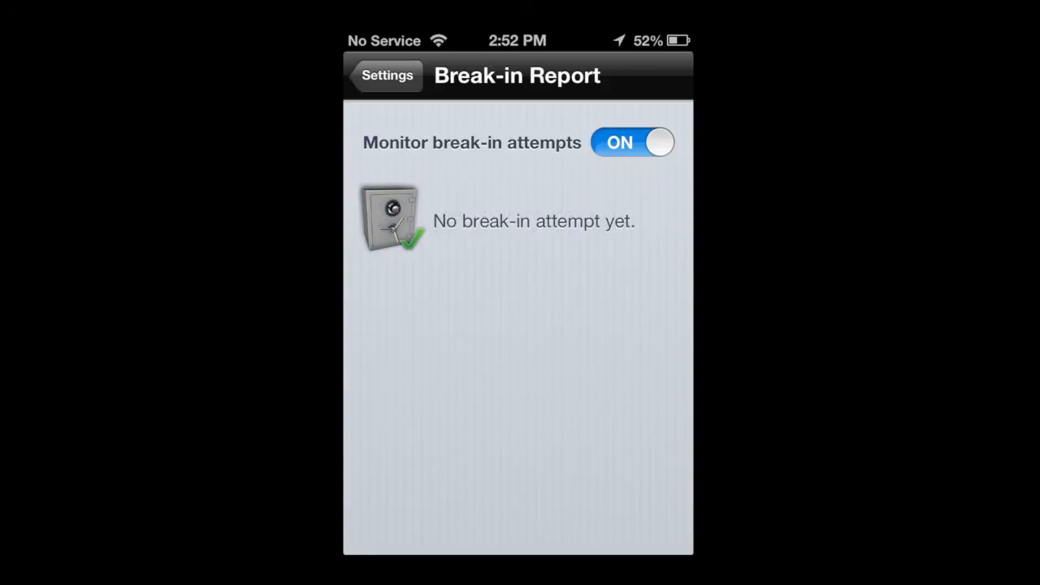
pyautogui.click(388, 74)
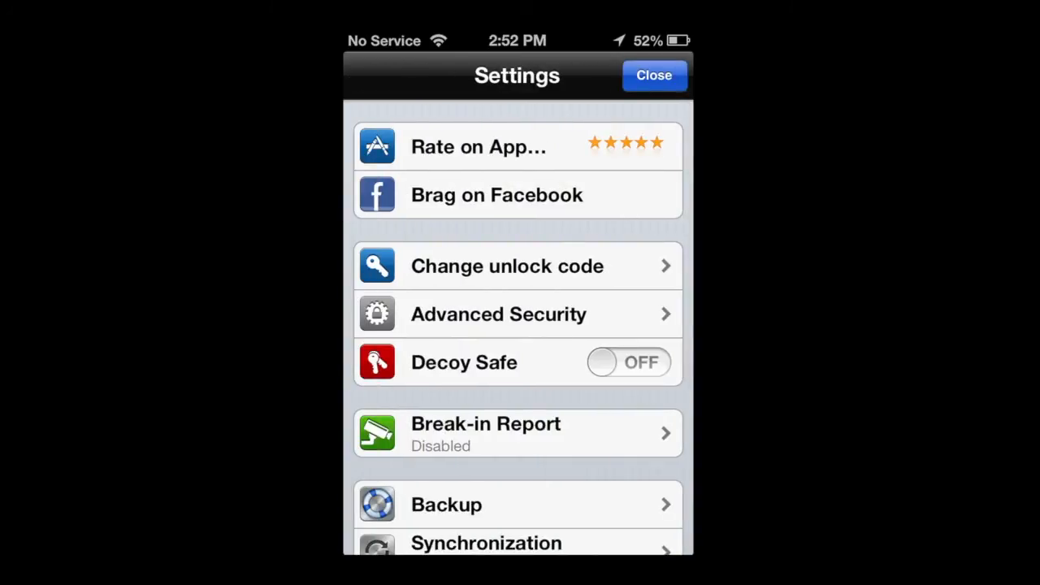
pyautogui.click(498, 314)
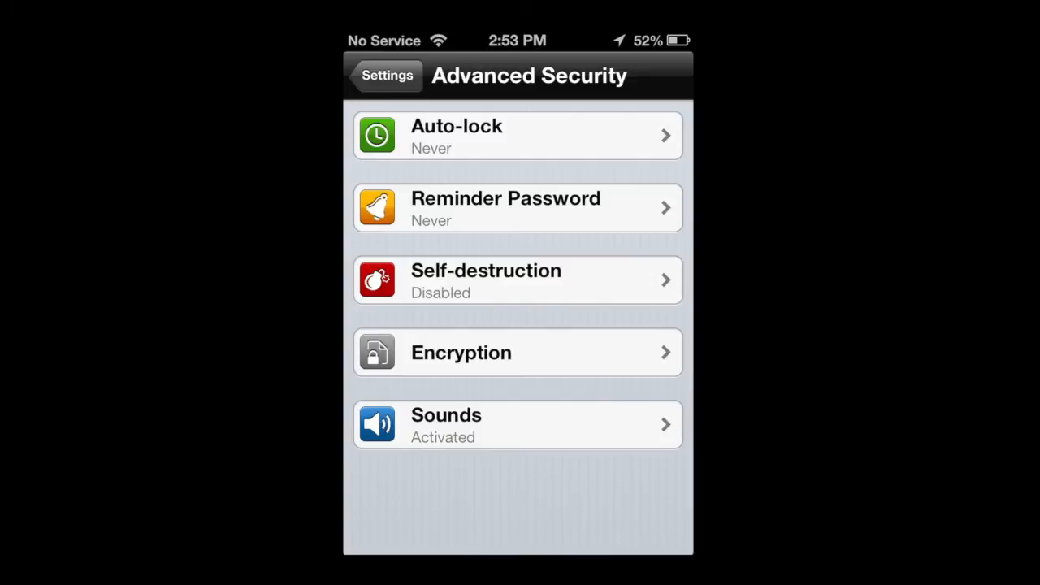
# Read the Self-destruction warning and close it with the option left off
pyautogui.click(518, 279)
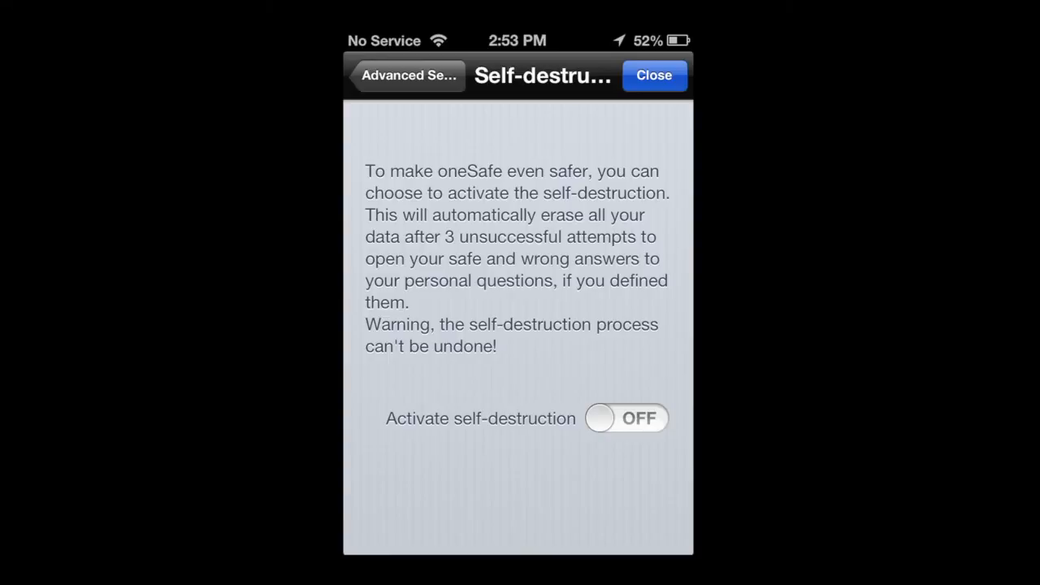
pyautogui.click(409, 75)
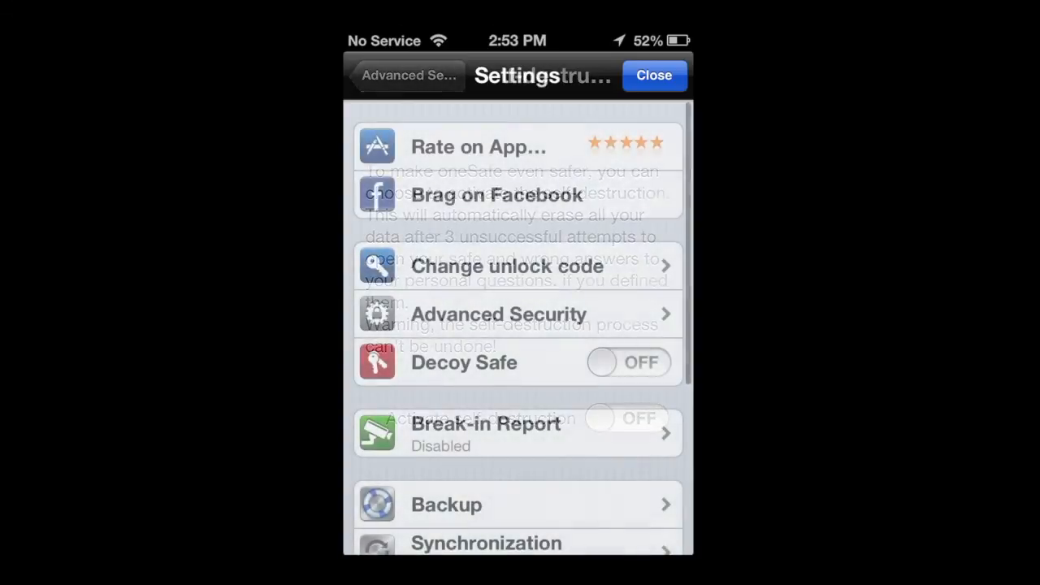
# Glance at the Synchronization options, then close Settings to return to the safe
pyautogui.click(514, 390)
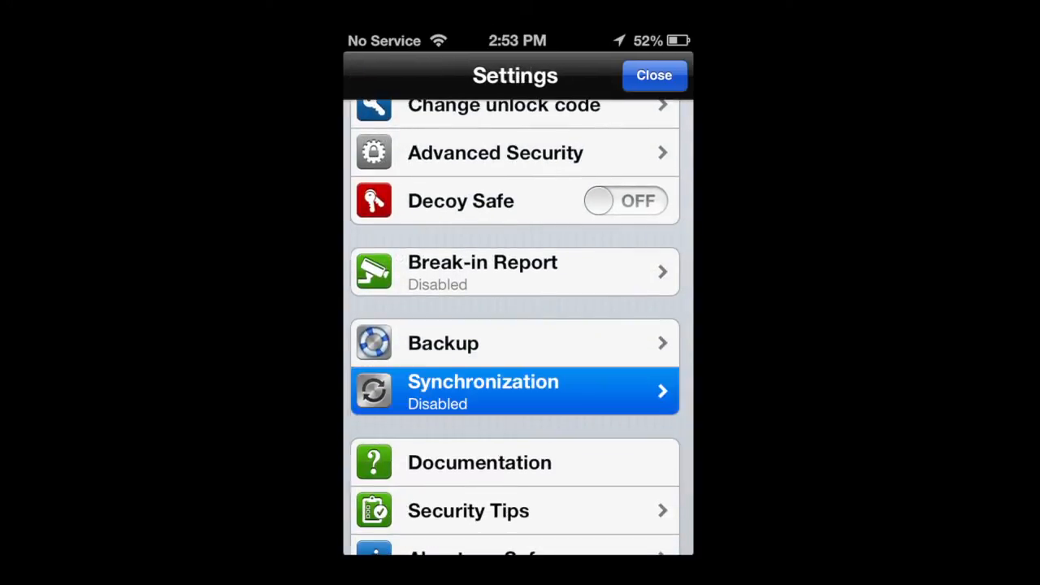
pyautogui.click(515, 391)
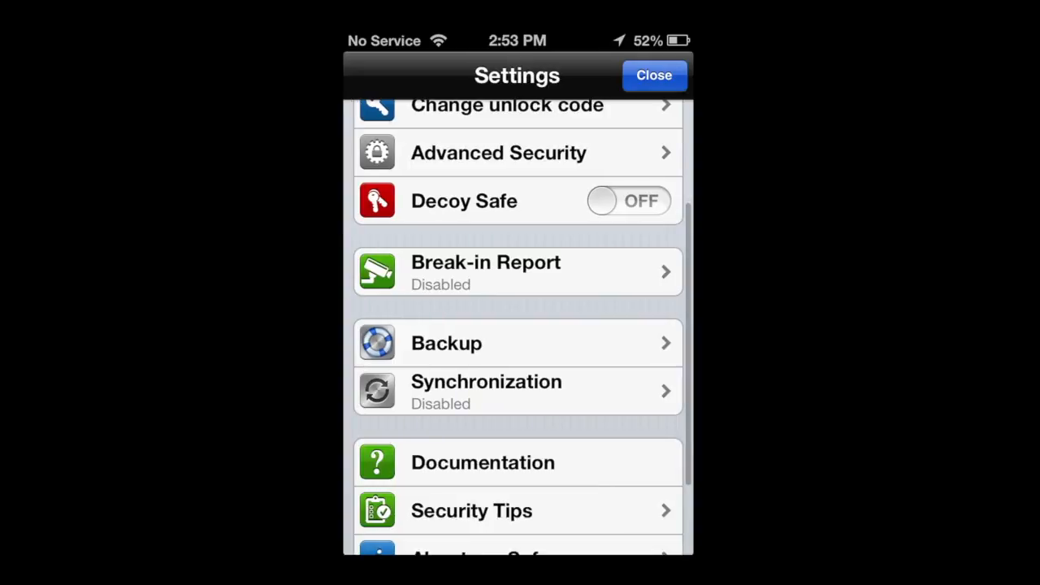
pyautogui.click(482, 461)
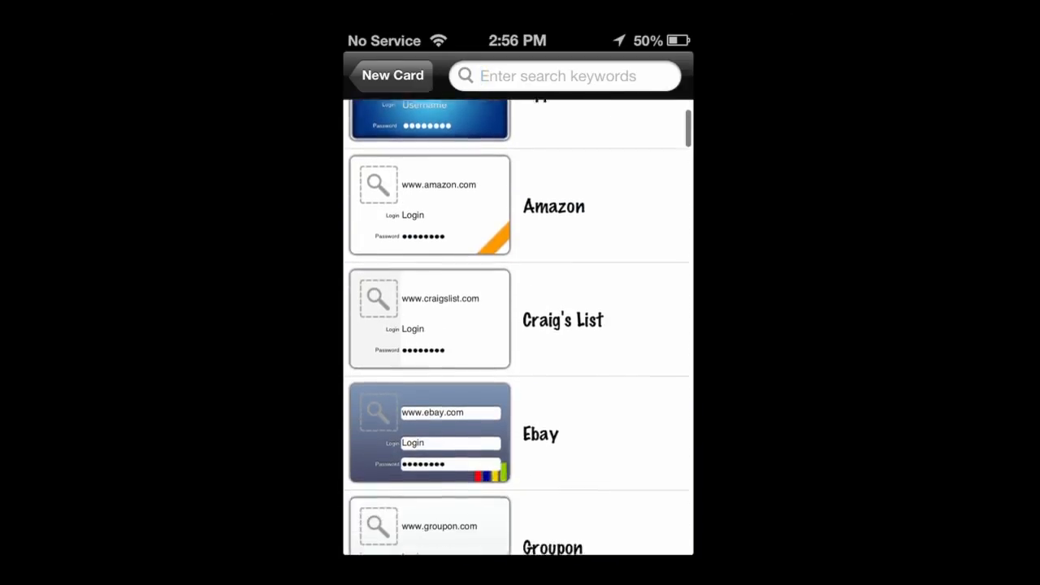
pyautogui.scroll(-3)
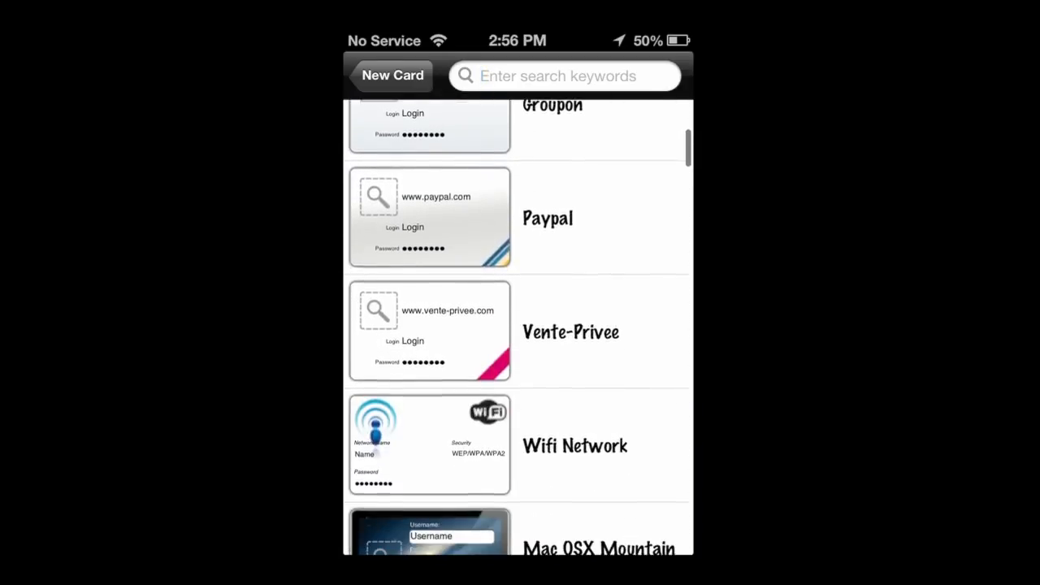
pyautogui.scroll(-3)
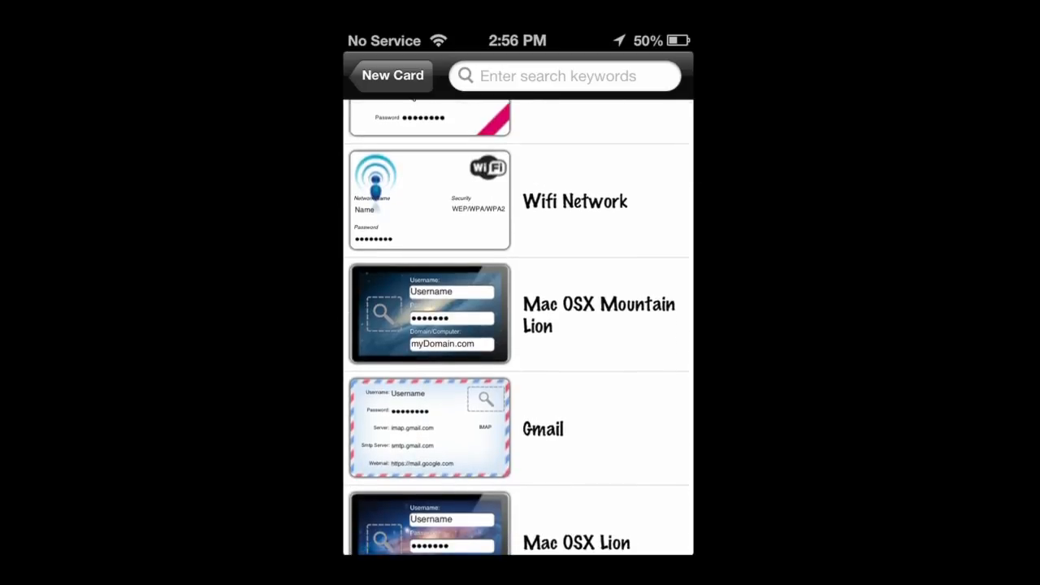
pyautogui.scroll(-3)
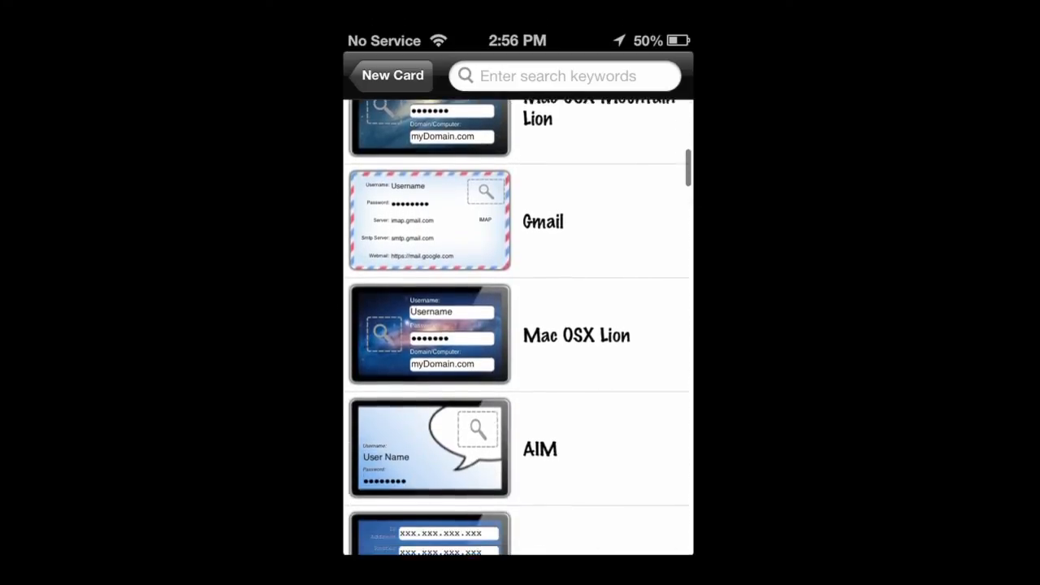